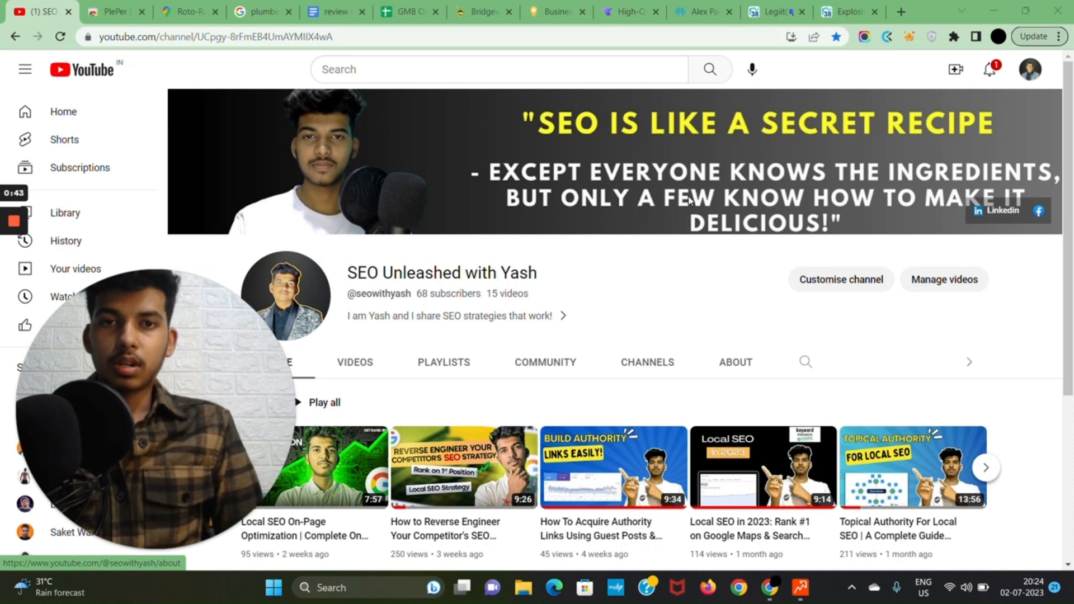
pyautogui.moveTo(701, 198)
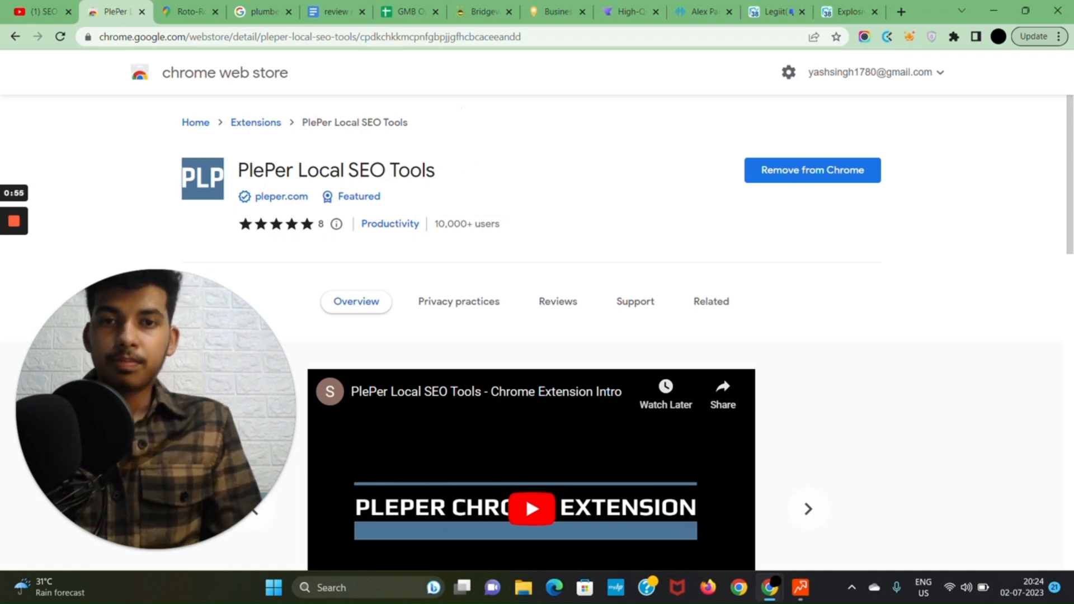
# Switch to Roto-Rooter's Google Maps listing showing PlePer categories, Place ID and CID
pyautogui.click(183, 12)
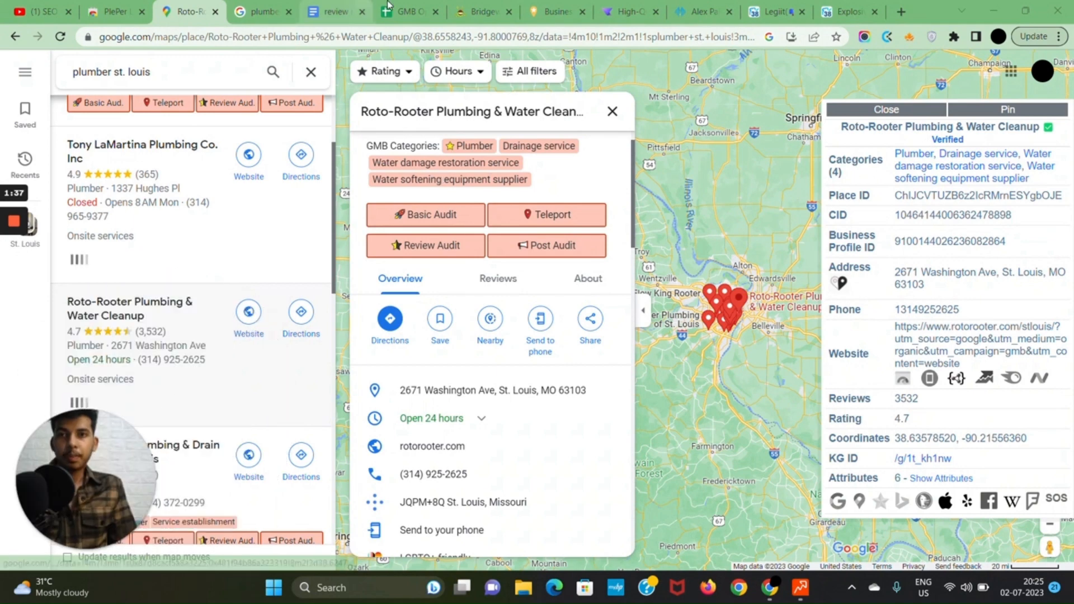
# Open the GMB Optimization spreadsheet and select cell A2 under Primary Category
pyautogui.click(408, 11)
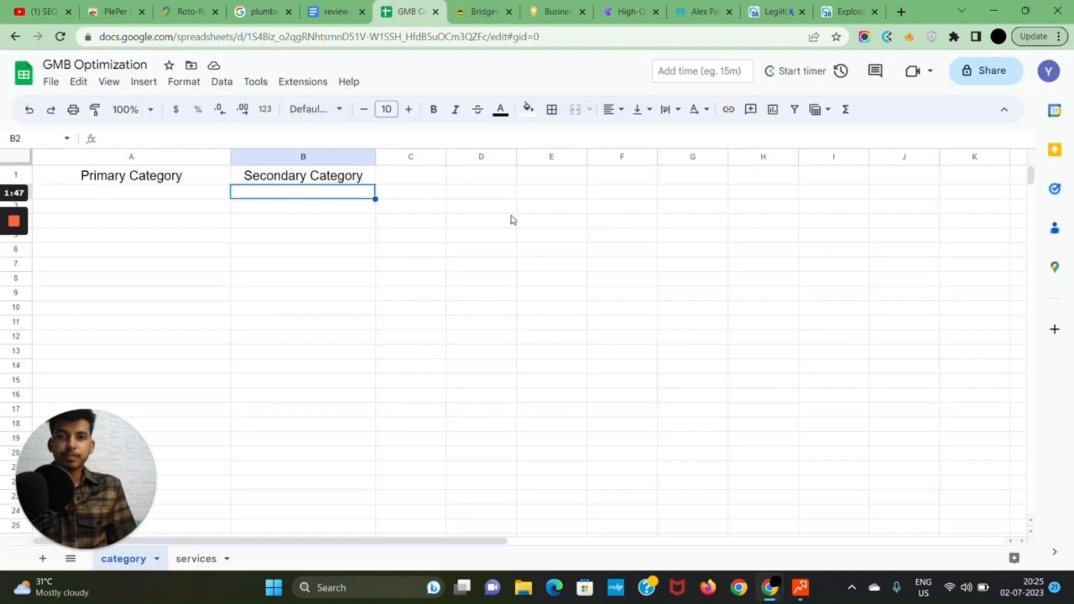
pyautogui.moveTo(127, 198)
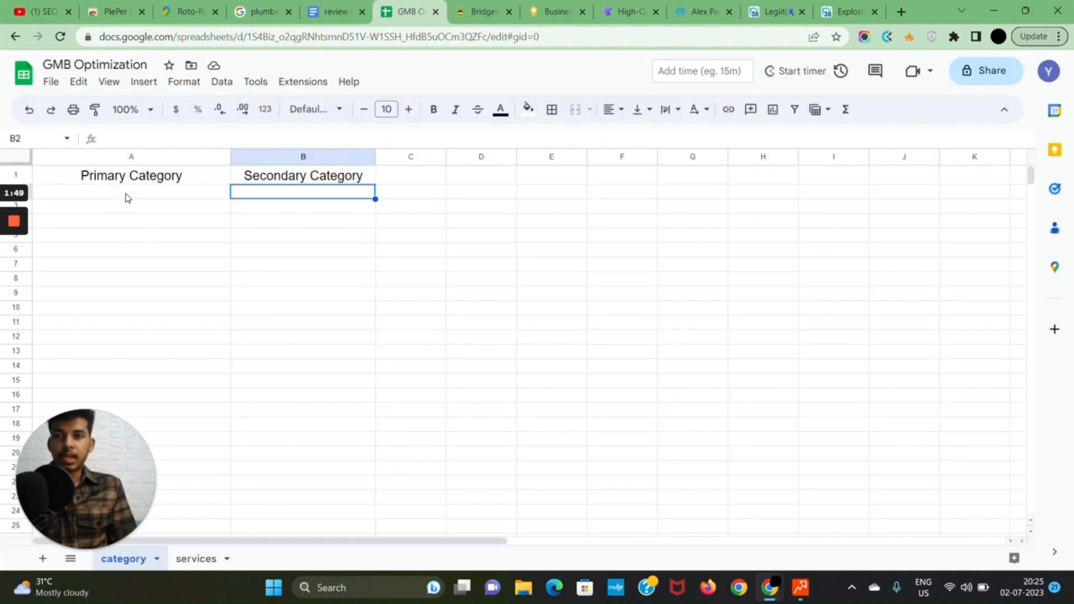
pyautogui.click(131, 189)
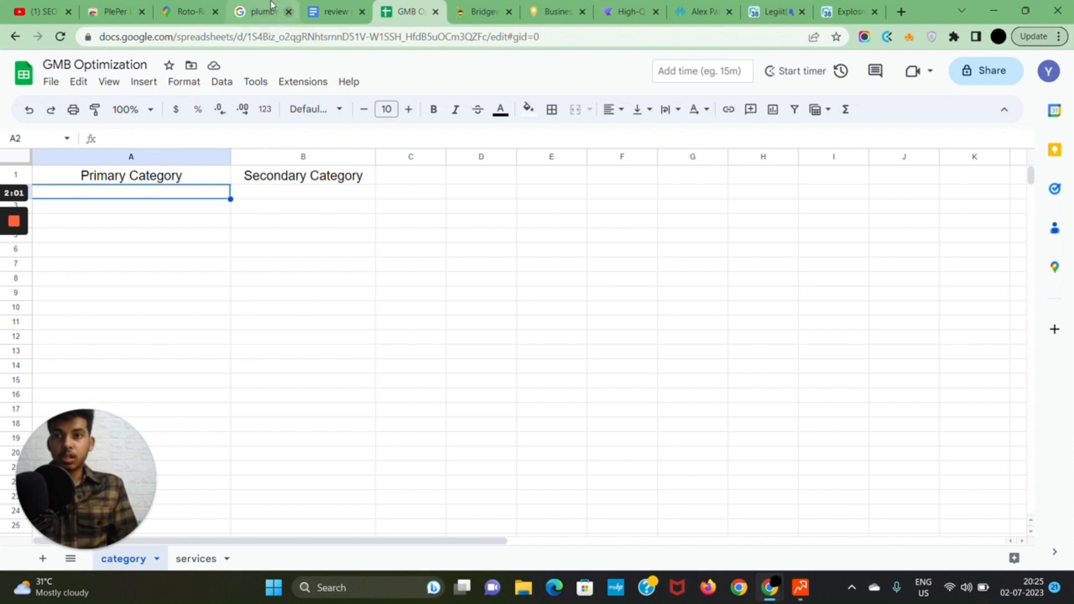
# Show Tony LaMartina Plumbing's full Services list in the plumber St. Louis results
pyautogui.click(260, 12)
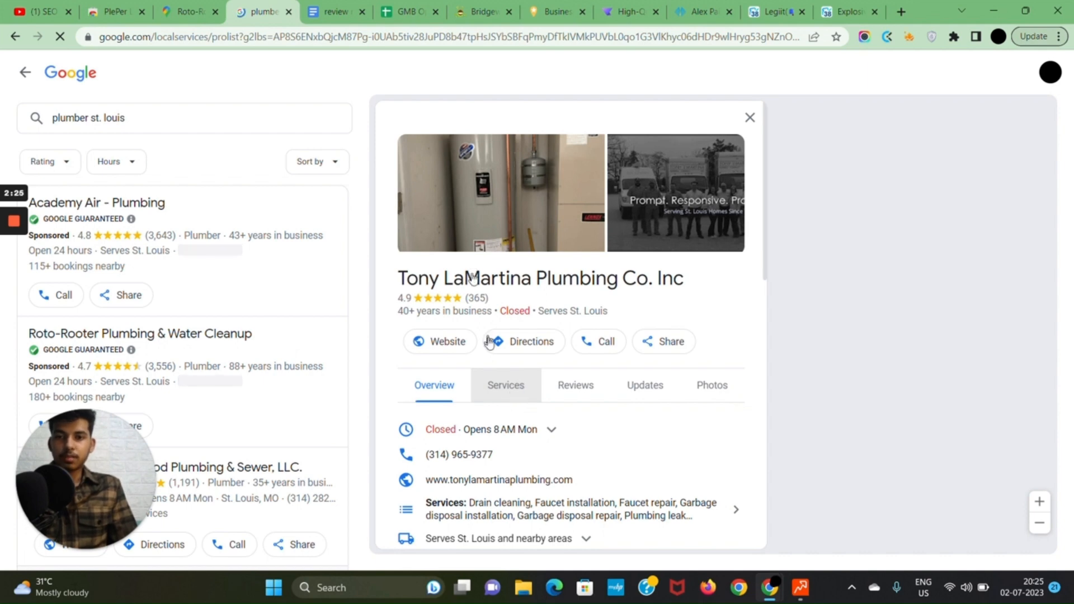
pyautogui.moveTo(506, 385)
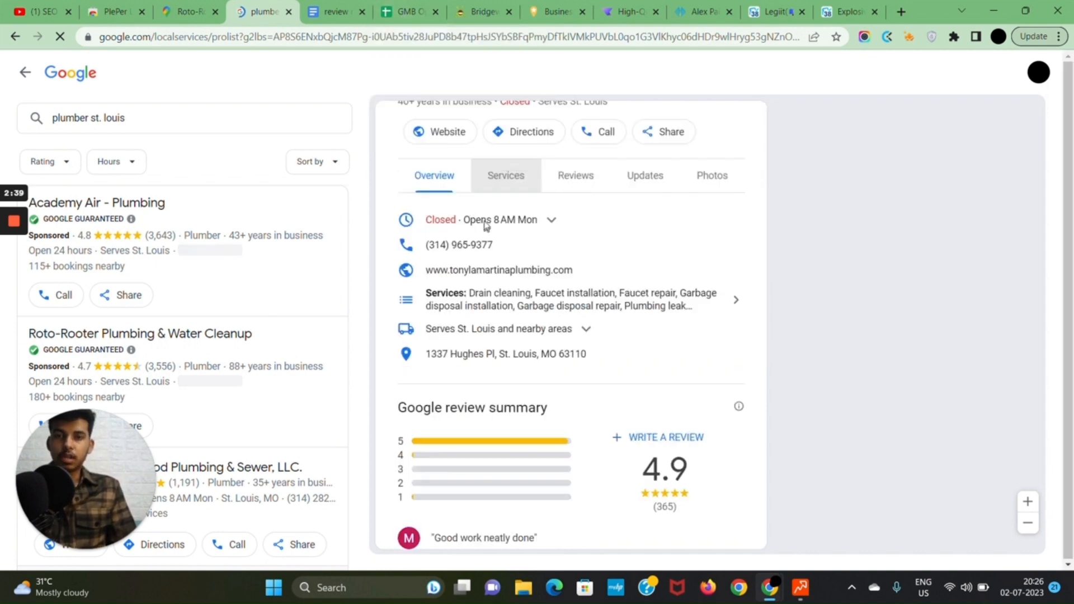
pyautogui.click(506, 175)
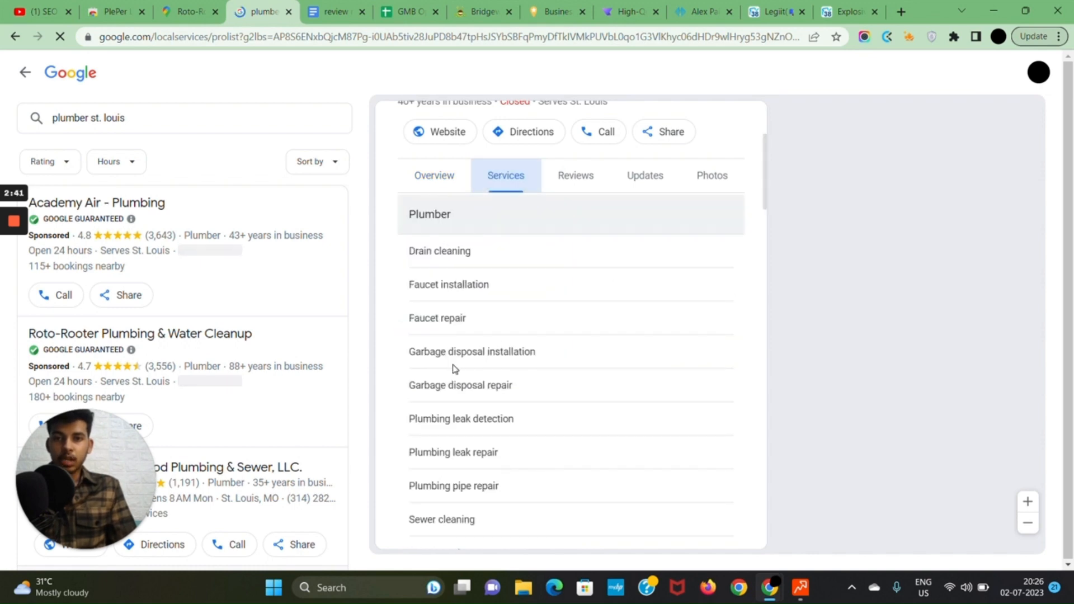
pyautogui.scroll(-3)
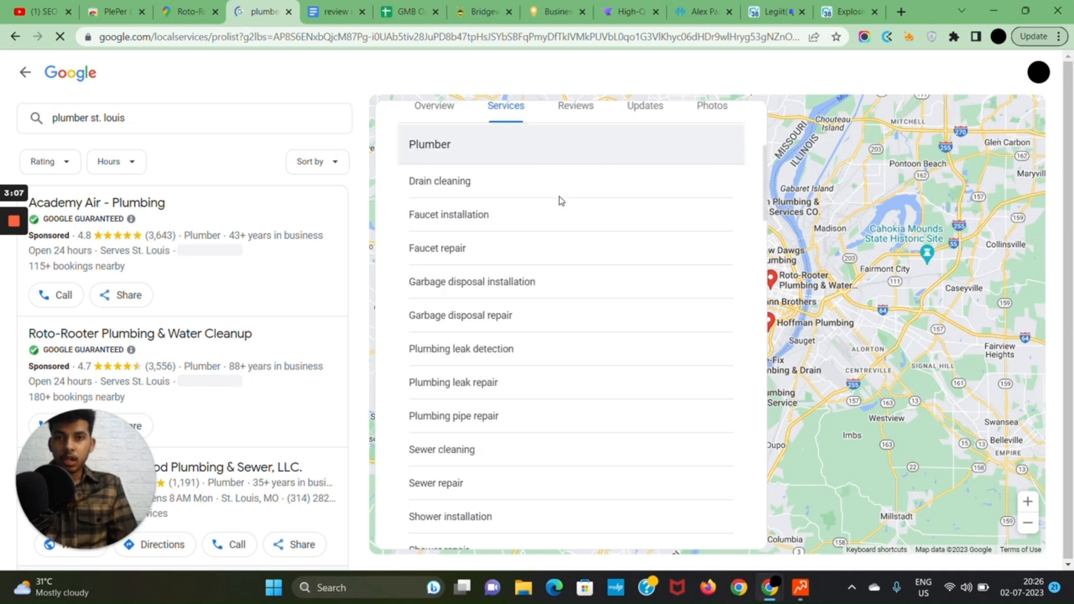
pyautogui.moveTo(434, 106)
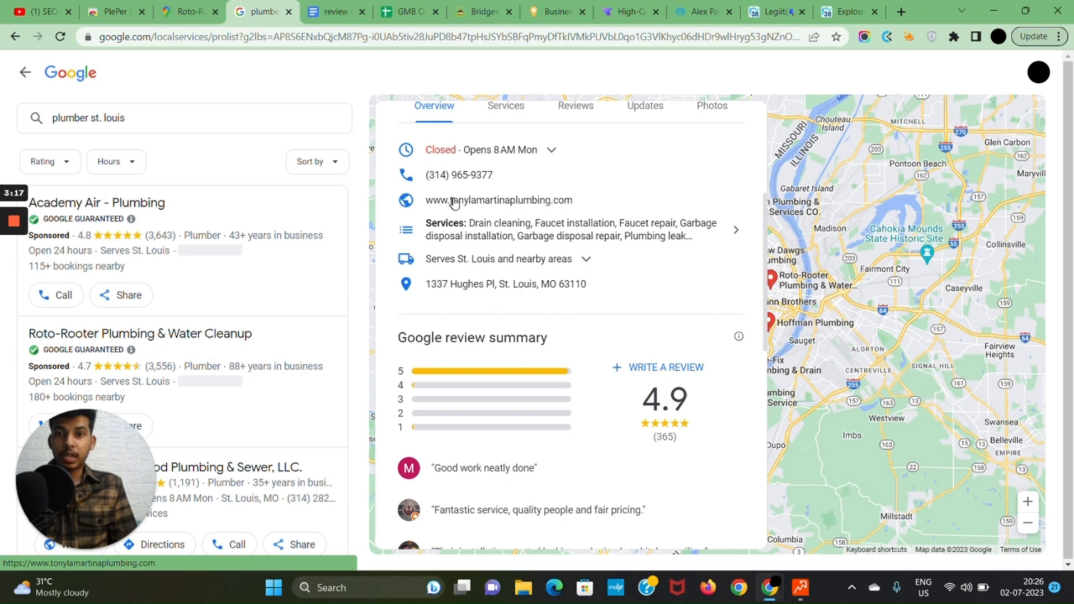
pyautogui.moveTo(516, 93)
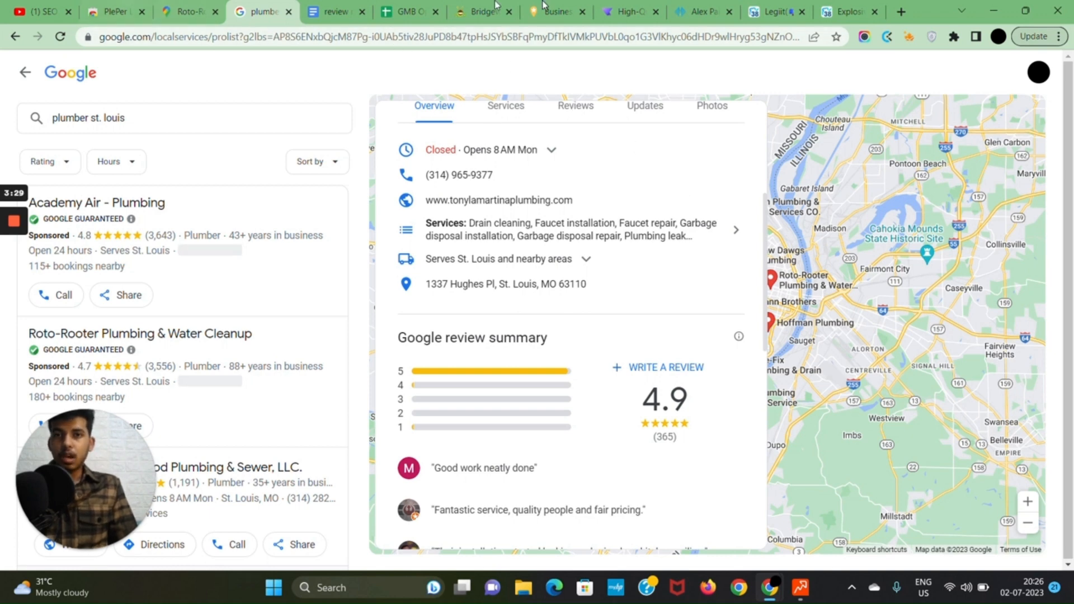
# Read Monster Tree Service's Bridgewater page down to its free estimate form
pyautogui.click(483, 12)
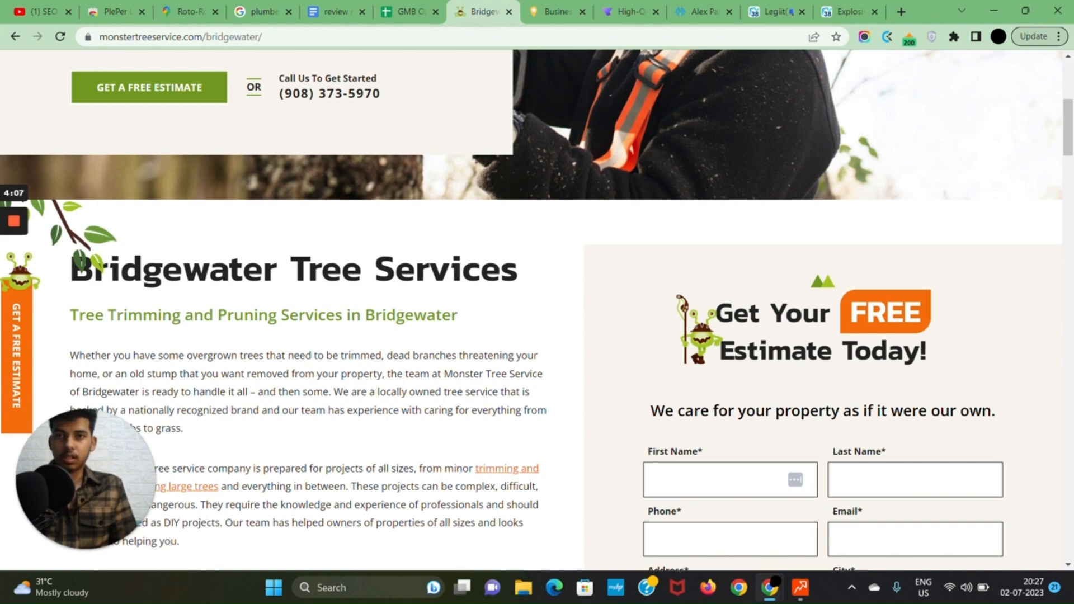
pyautogui.scroll(-3)
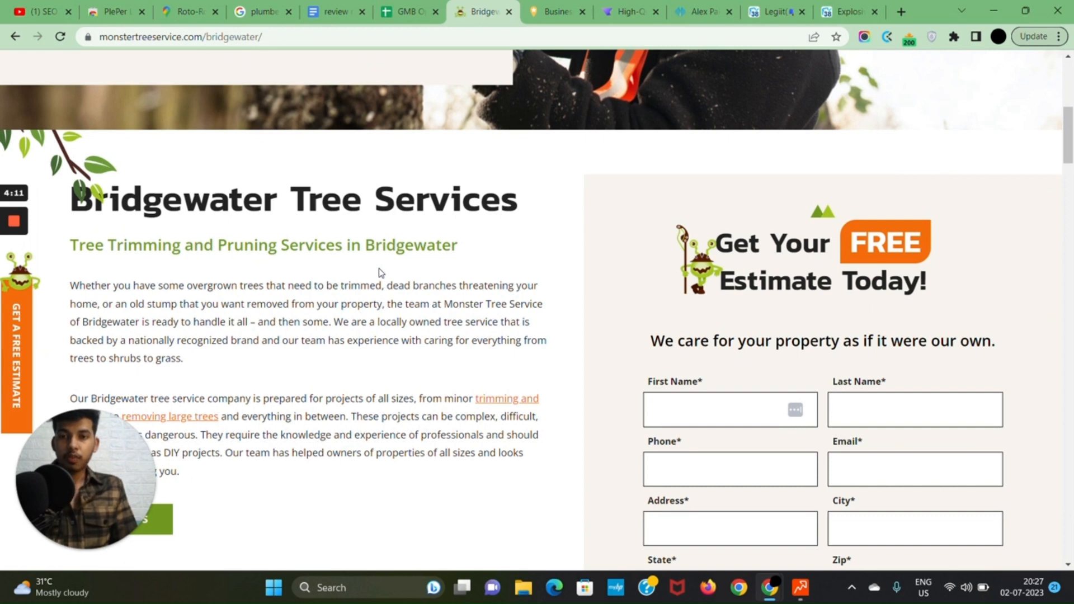
pyautogui.scroll(-3)
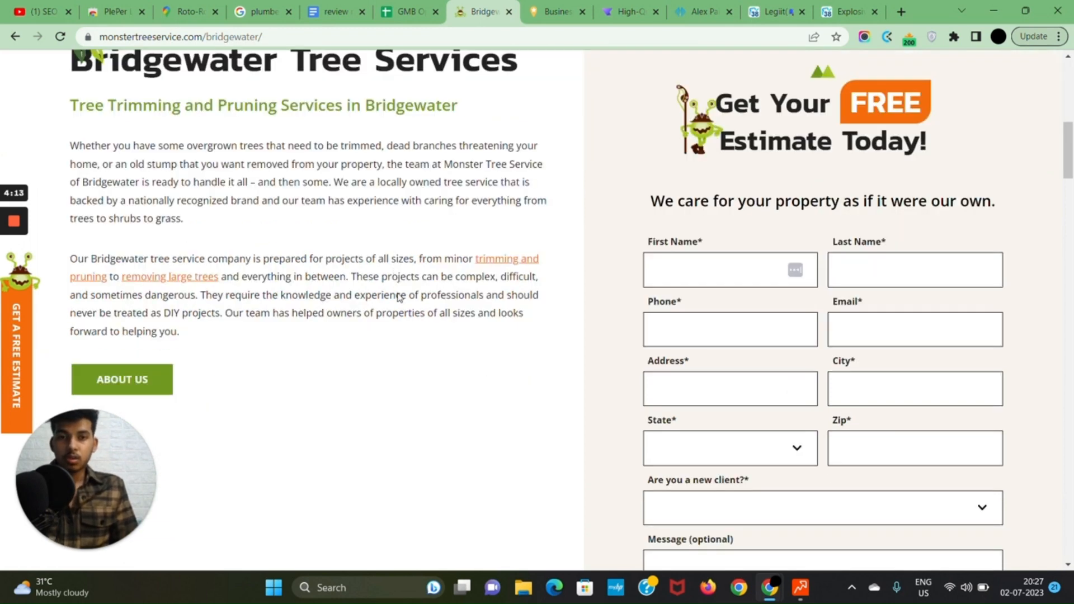
pyautogui.moveTo(505, 264)
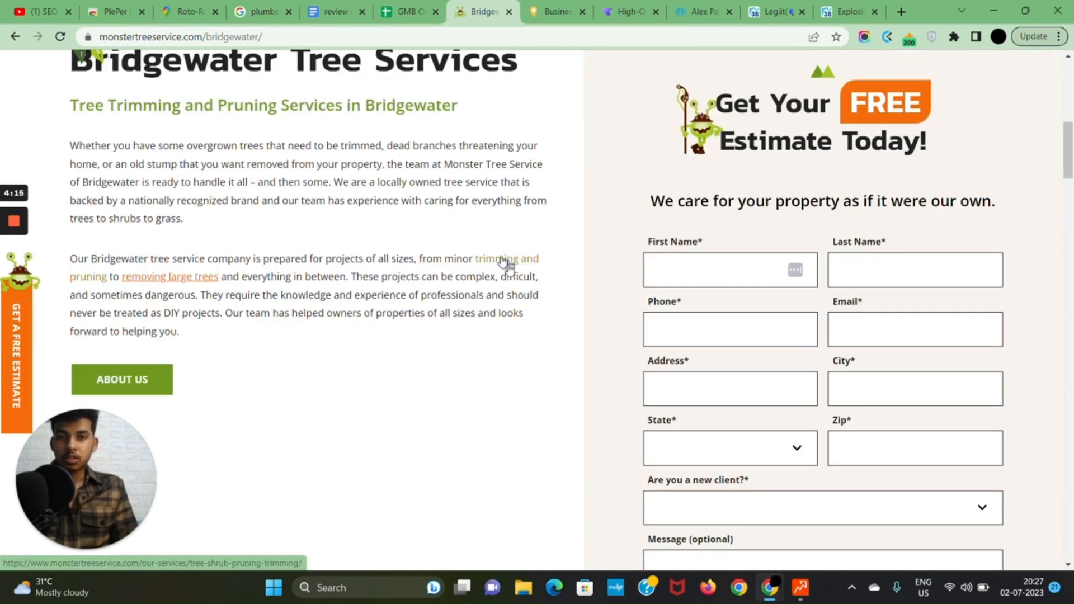
pyautogui.moveTo(499, 266)
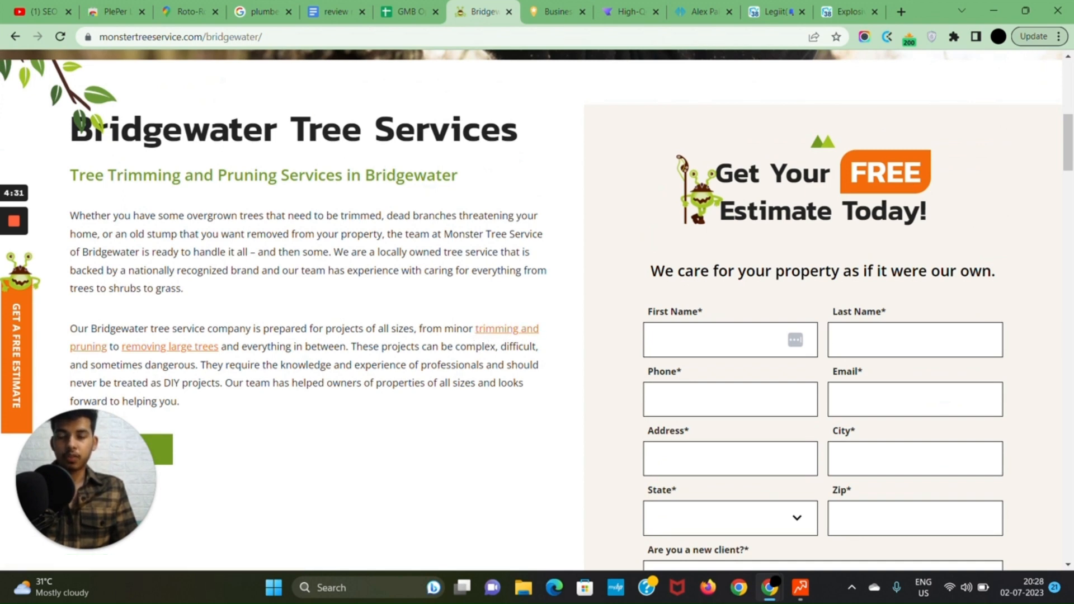
pyautogui.scroll(-3)
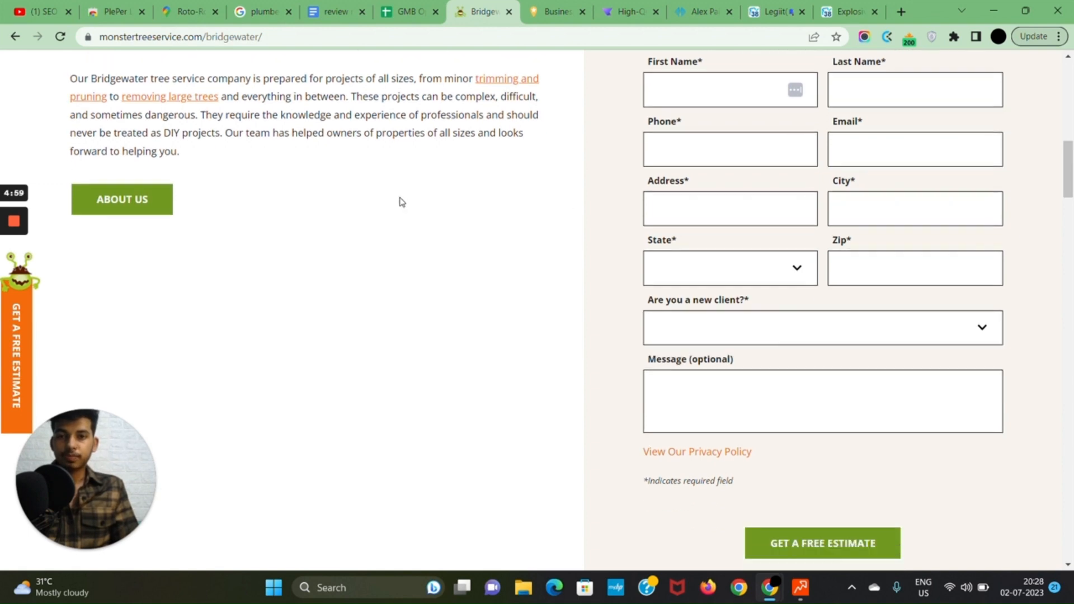
pyautogui.scroll(-3)
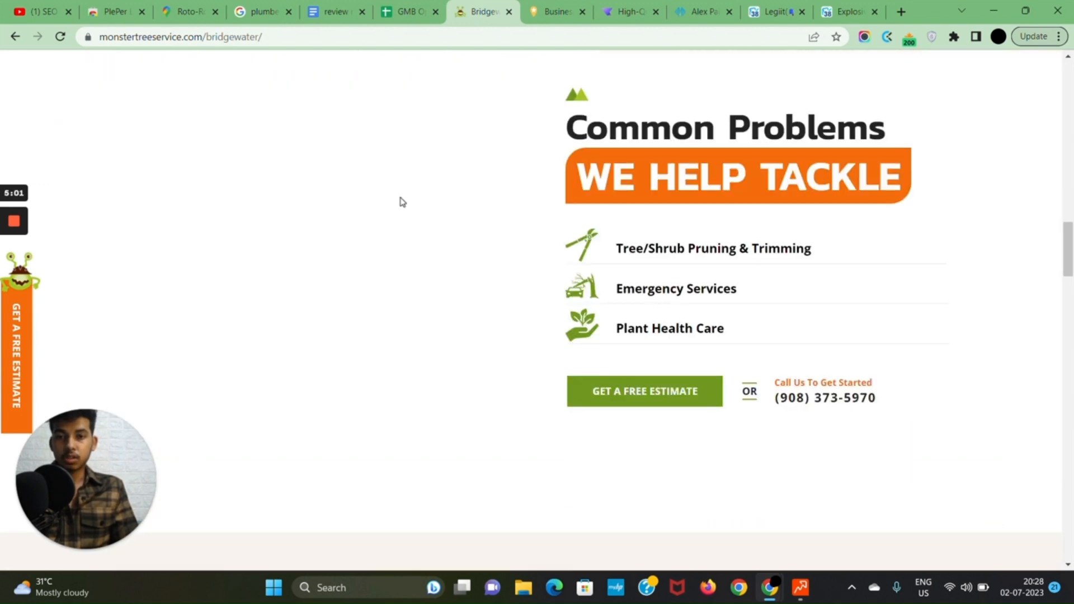
pyautogui.scroll(-3)
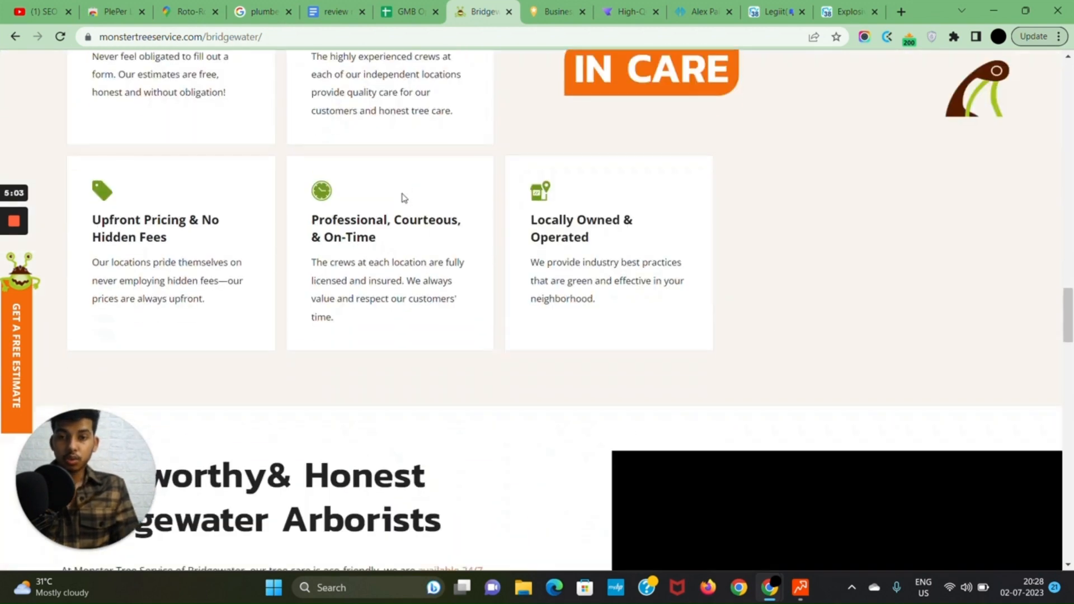
pyautogui.scroll(-3)
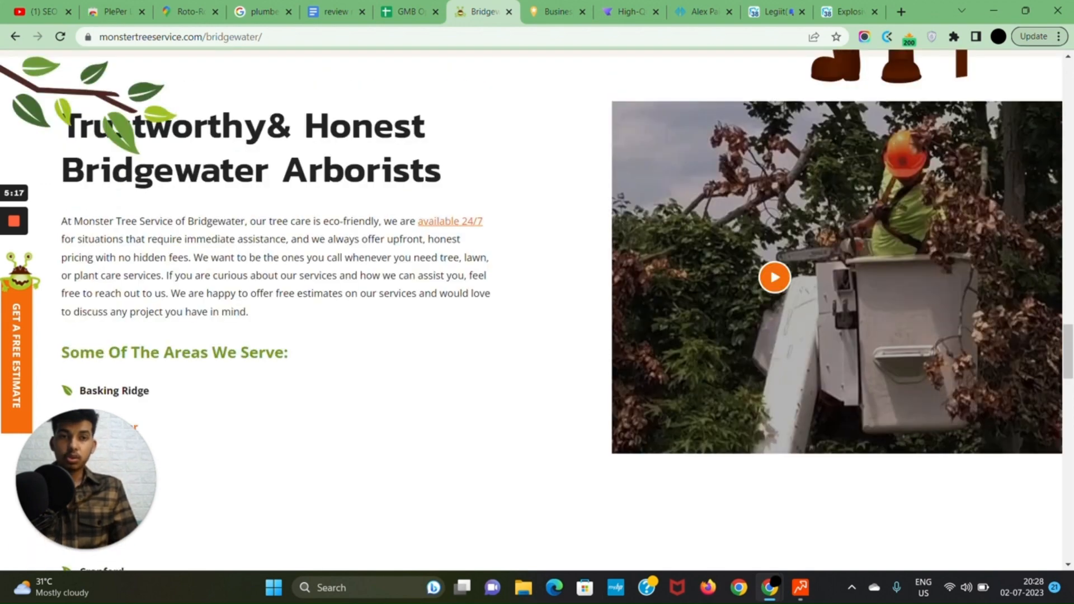
pyautogui.scroll(-3)
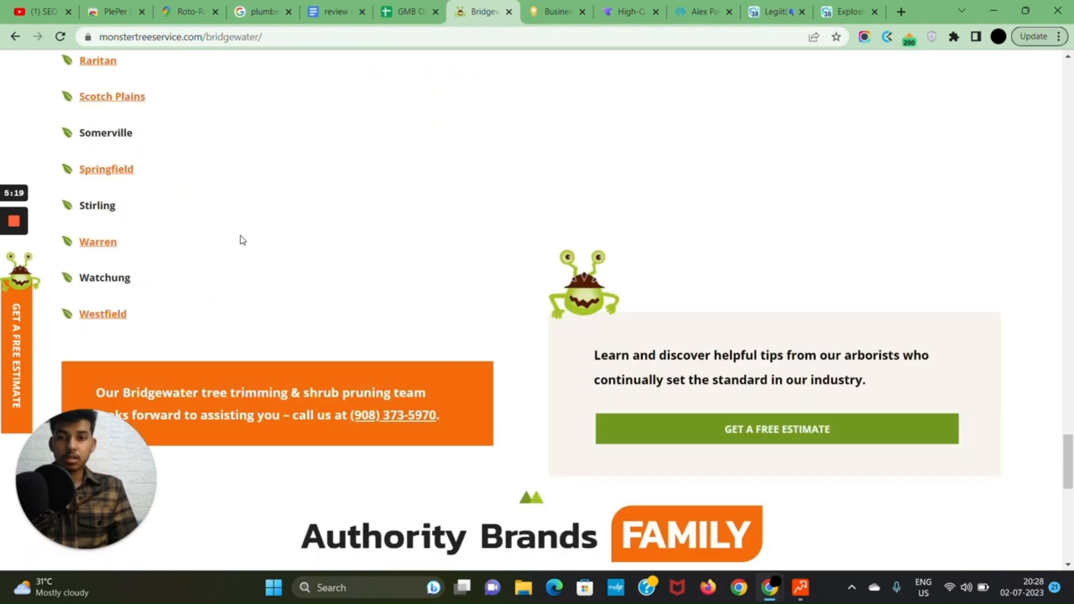
pyautogui.scroll(-3)
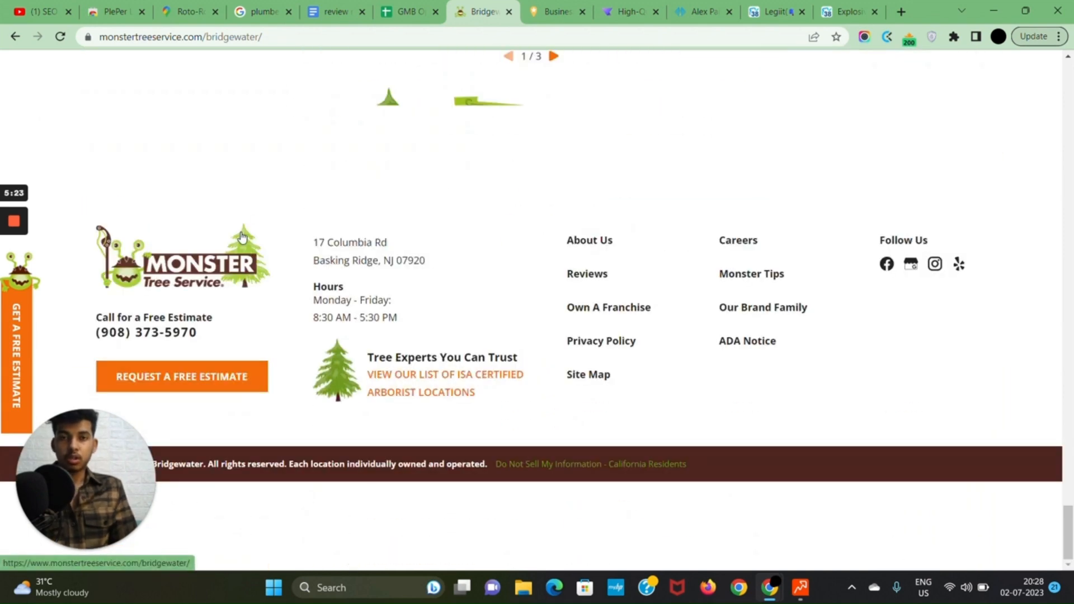
pyautogui.scroll(3)
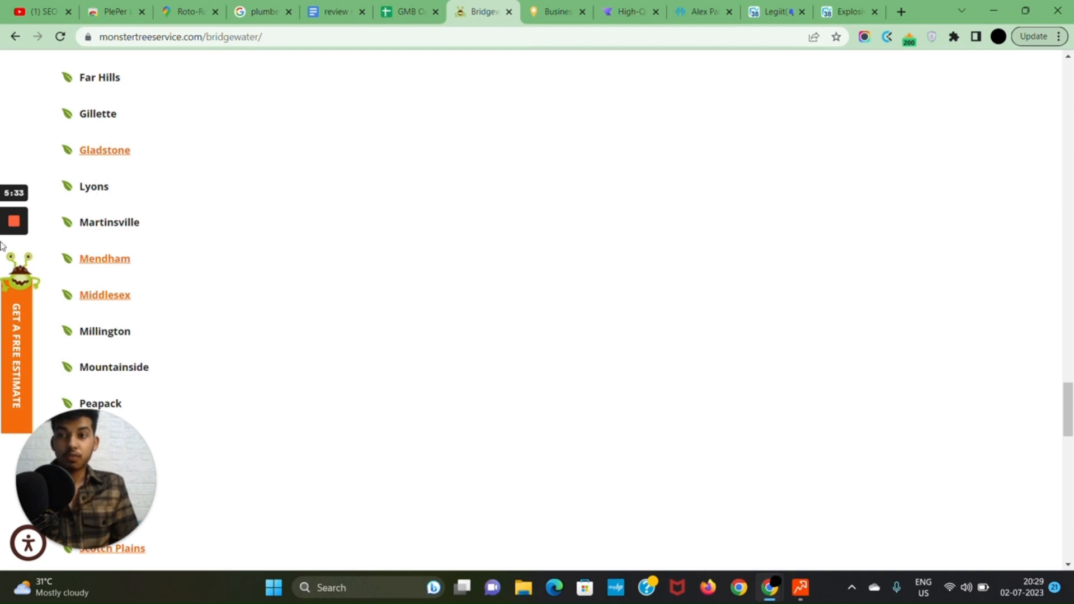
# Move from the Ranking Booster listing to the plumbing review reply template in Google Docs
pyautogui.click(446, 12)
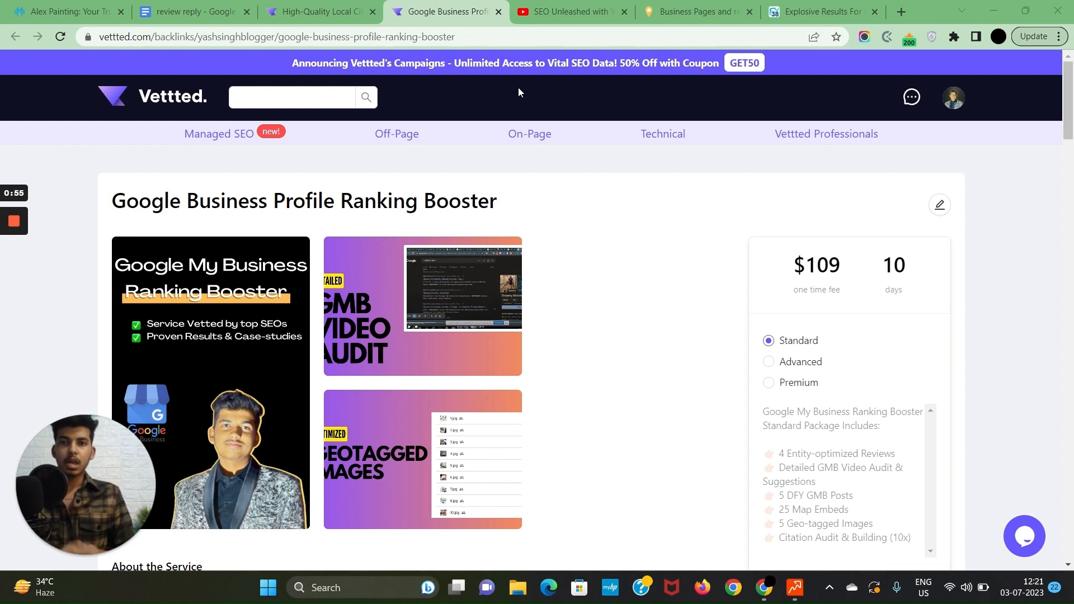
pyautogui.moveTo(524, 89)
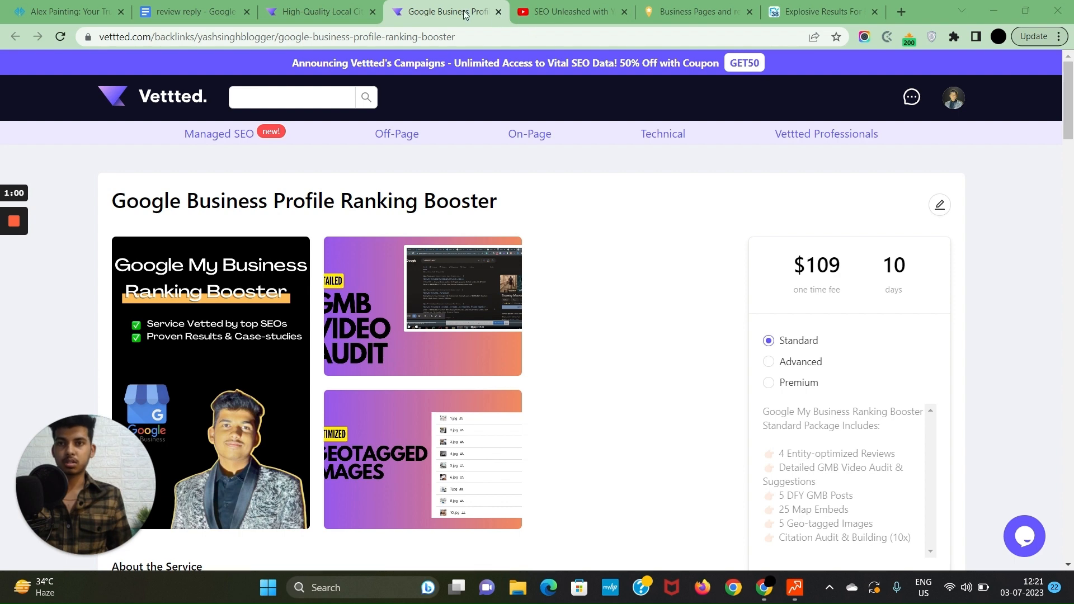
pyautogui.click(193, 11)
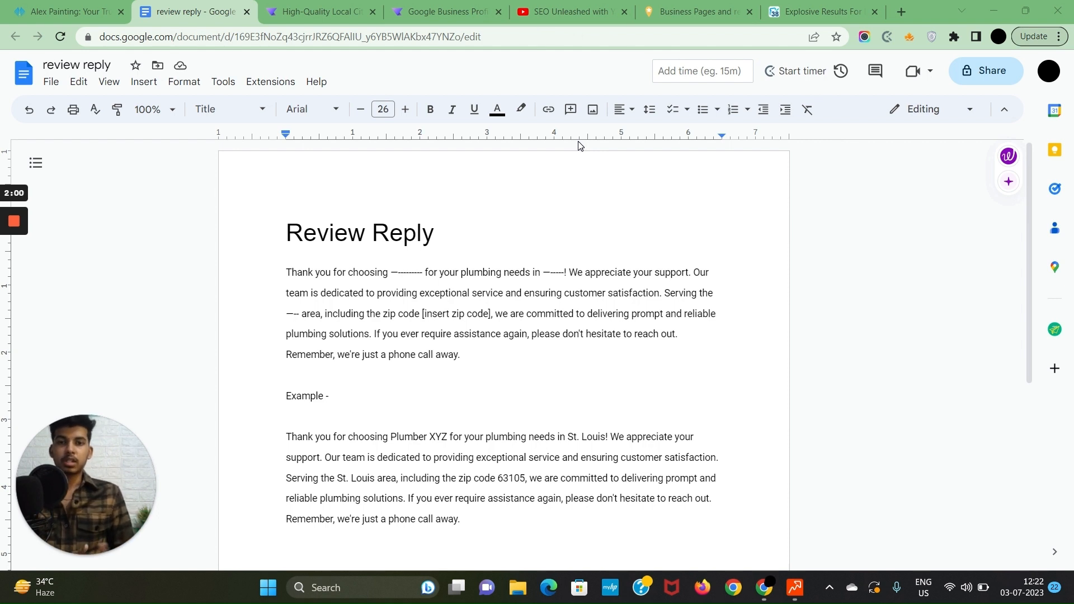
pyautogui.moveTo(600, 153)
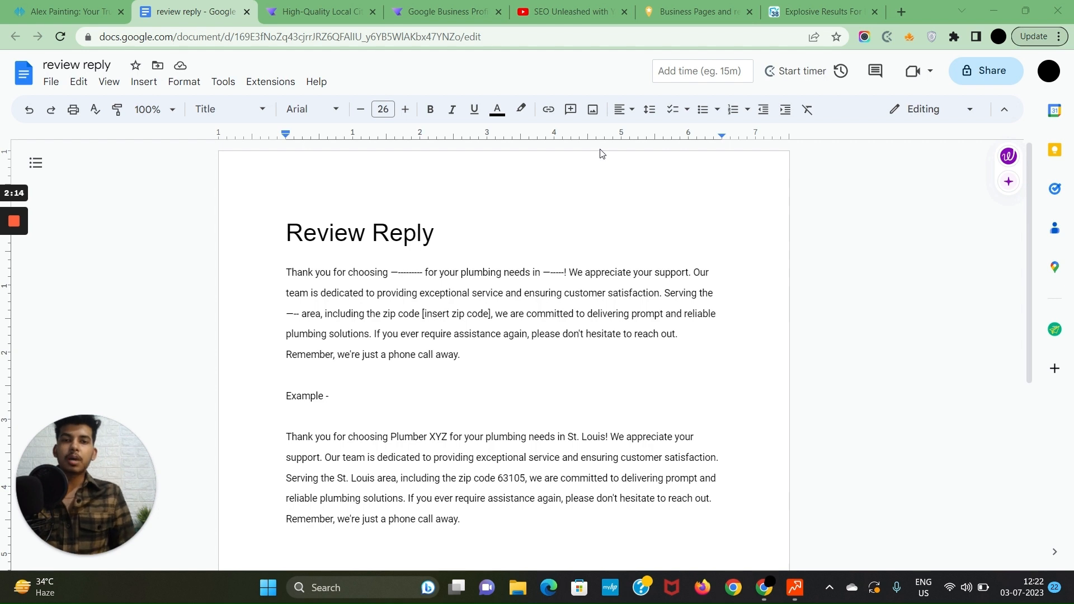
pyautogui.moveTo(596, 149)
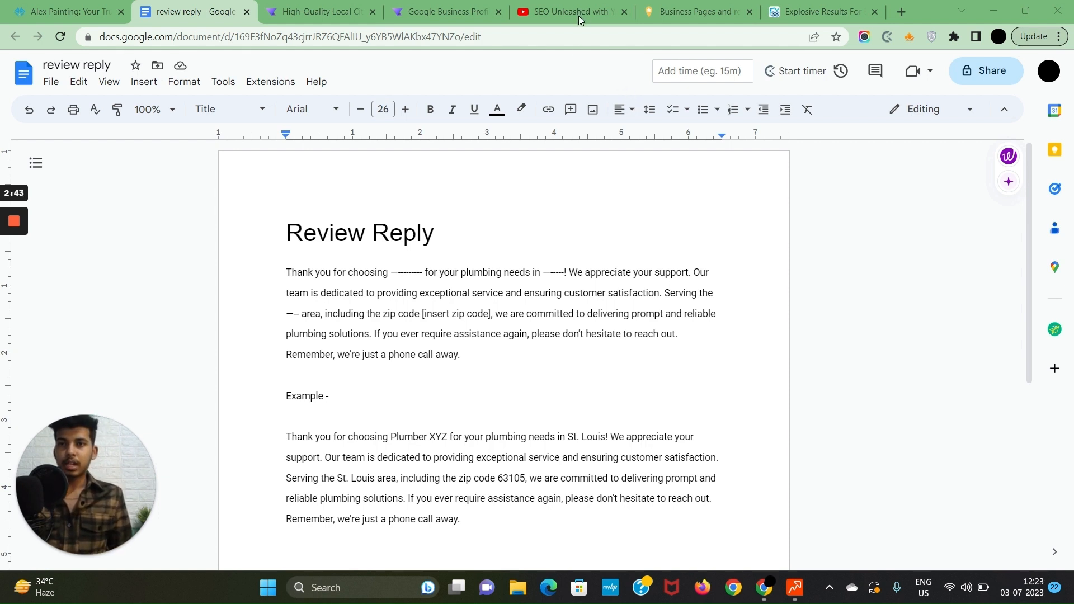
# Switch to the Opendi US business directory homepage tab
pyautogui.click(694, 12)
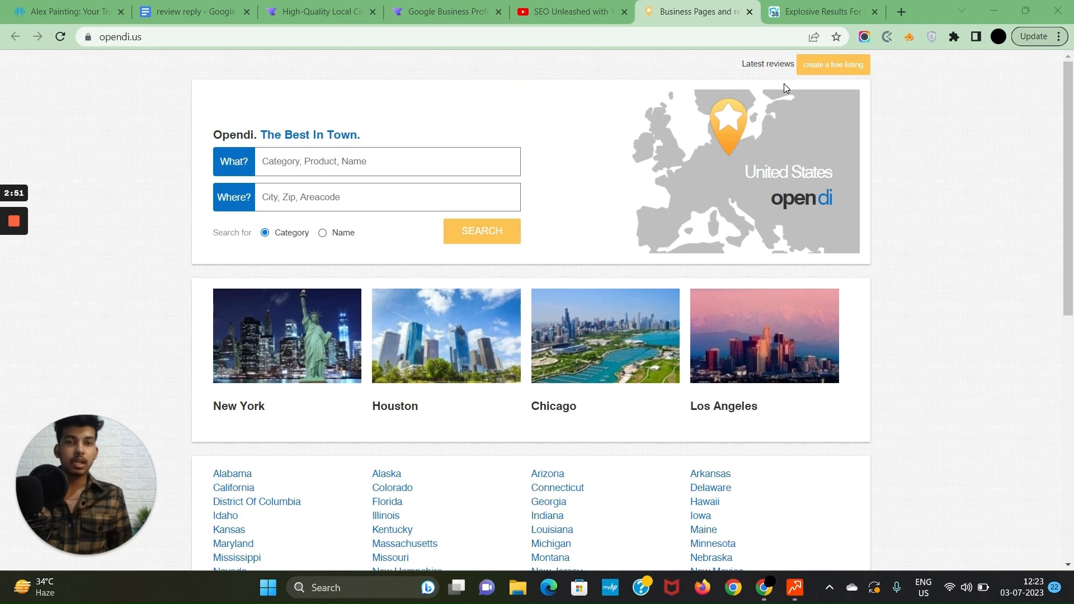
# Open Opendi's free Basic listing form, then view Vettted's $54 High-Quality Local Citations page
pyautogui.click(833, 64)
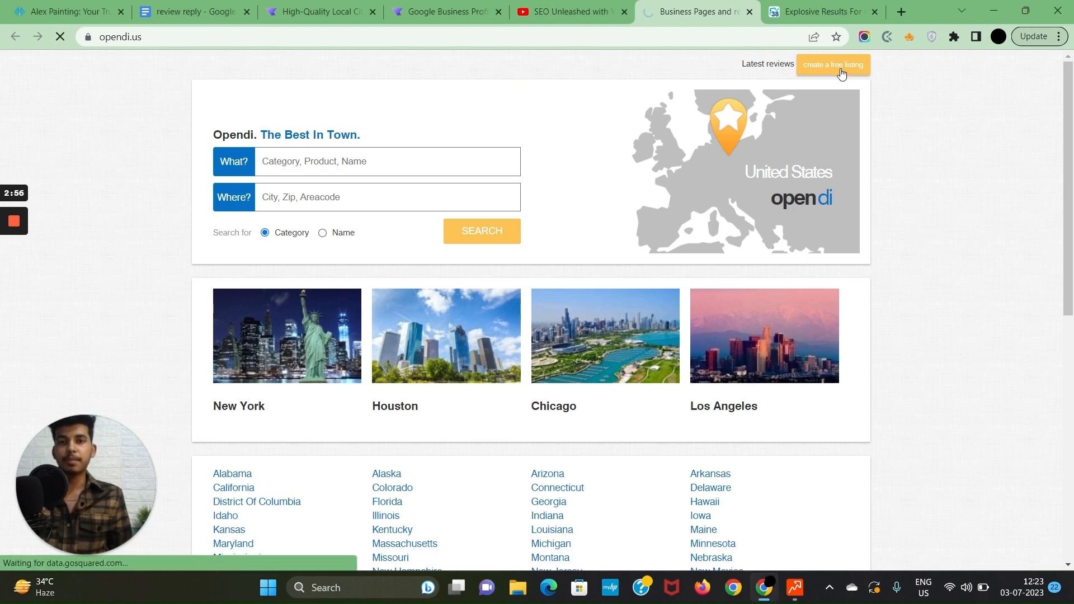
pyautogui.click(833, 64)
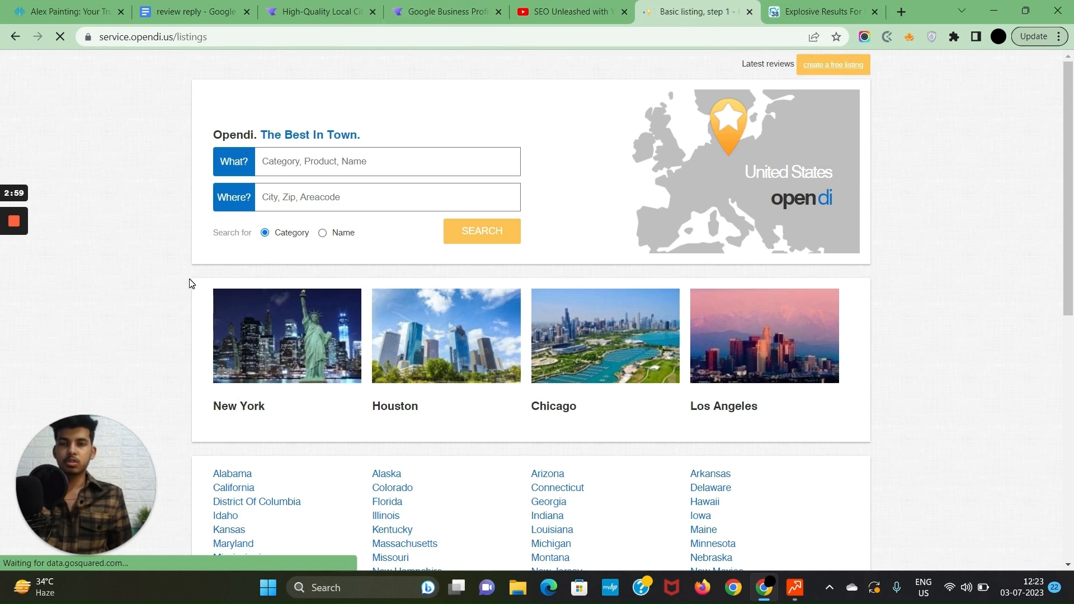
pyautogui.click(833, 65)
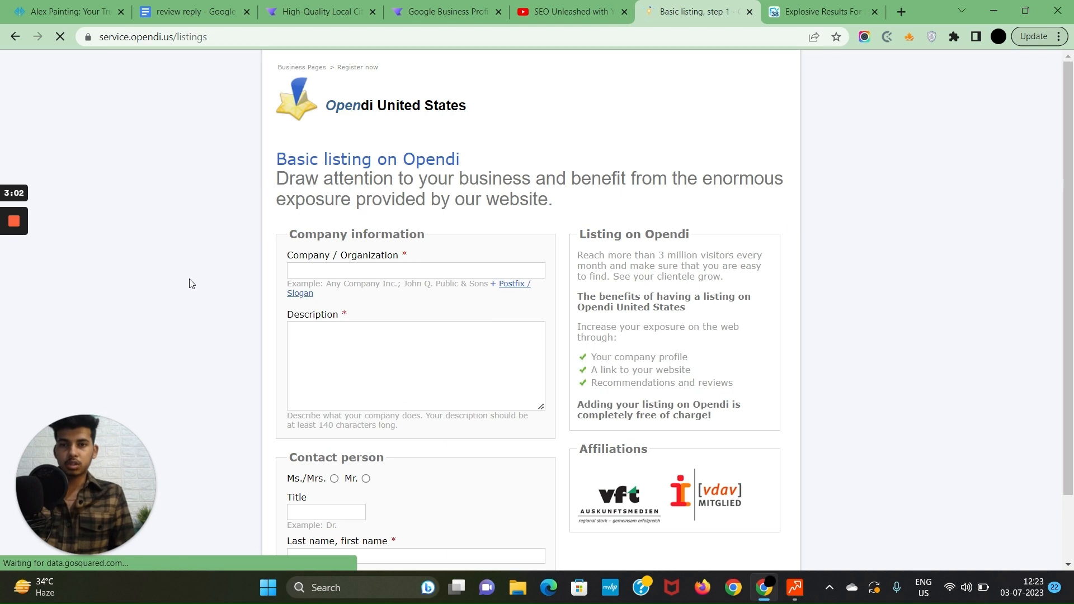
pyautogui.scroll(-3)
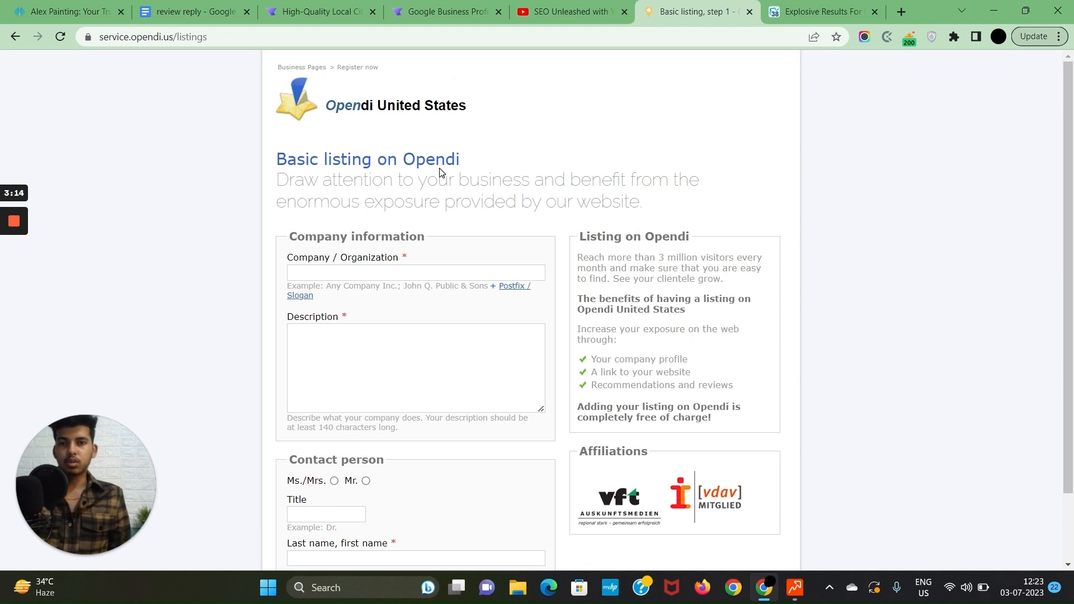
pyautogui.moveTo(428, 186)
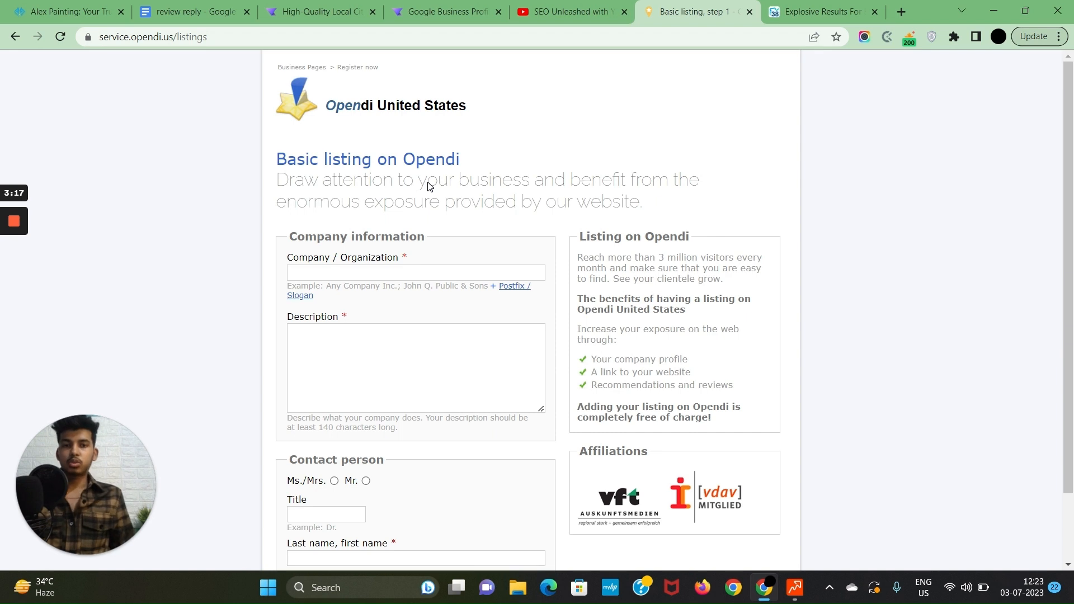
pyautogui.moveTo(474, 182)
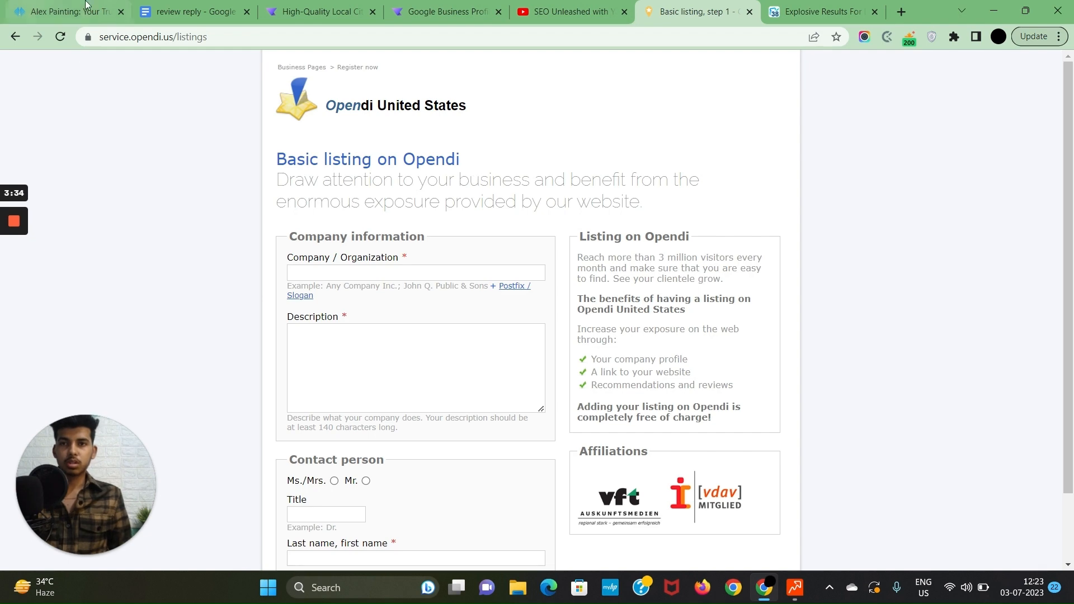
pyautogui.click(319, 11)
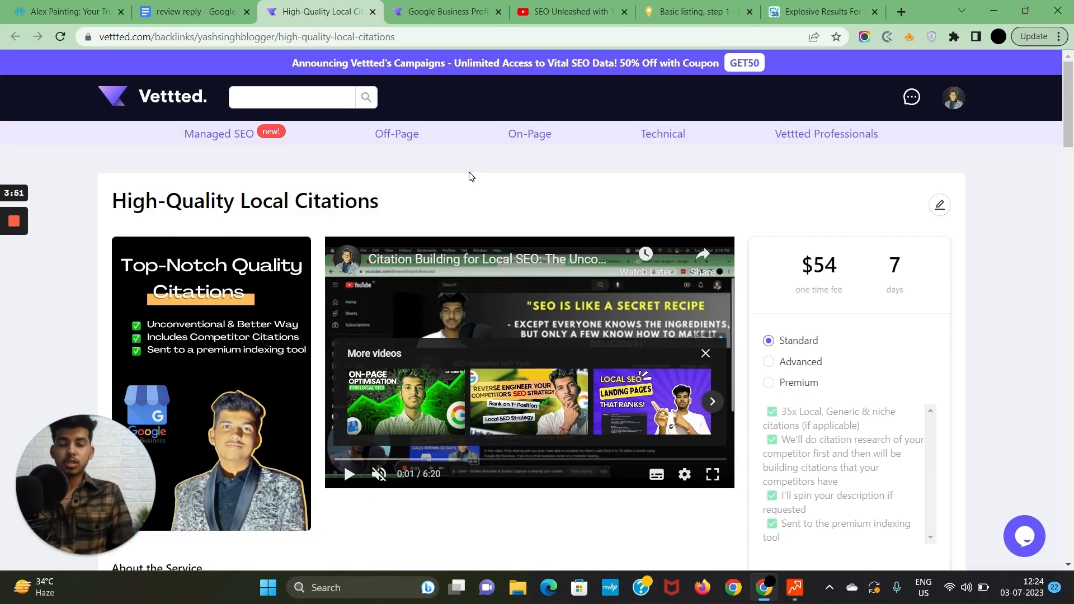
pyautogui.moveTo(499, 91)
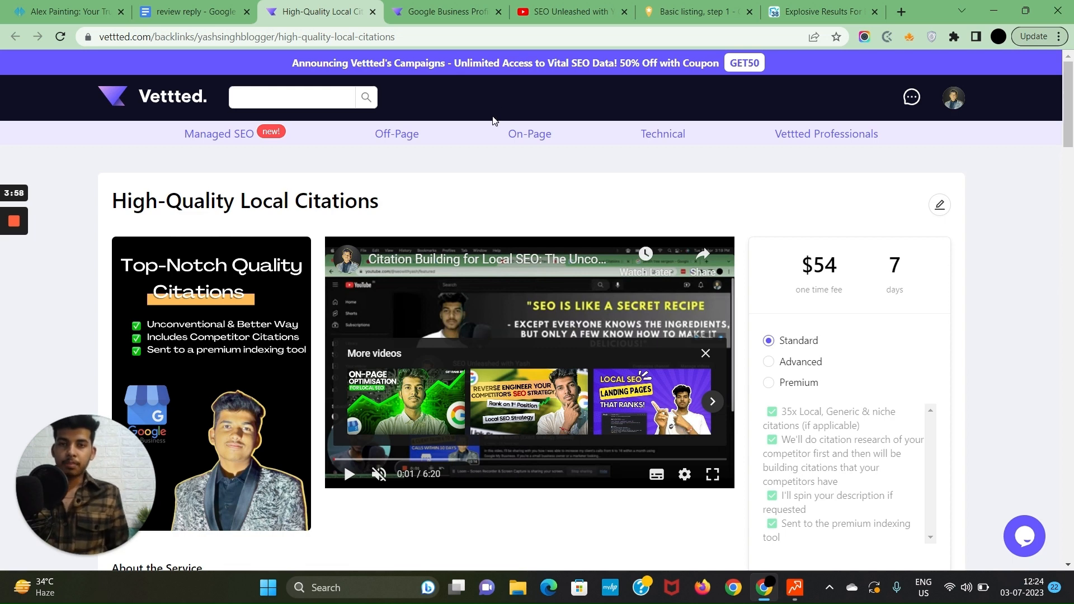
# Switch to Legiit's 'Explosive Results For Brand, Ranking & Reputation' press release service
pyautogui.click(818, 11)
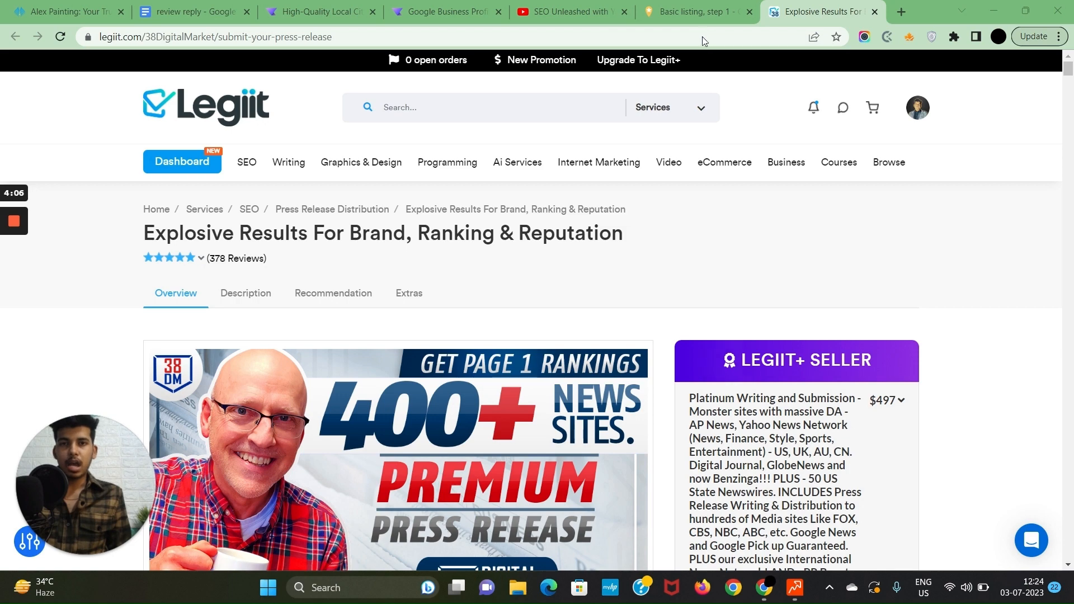
# Scroll through Legiit's premium press release package, then view Vettted's $109 Ranking Booster listing
pyautogui.scroll(-3)
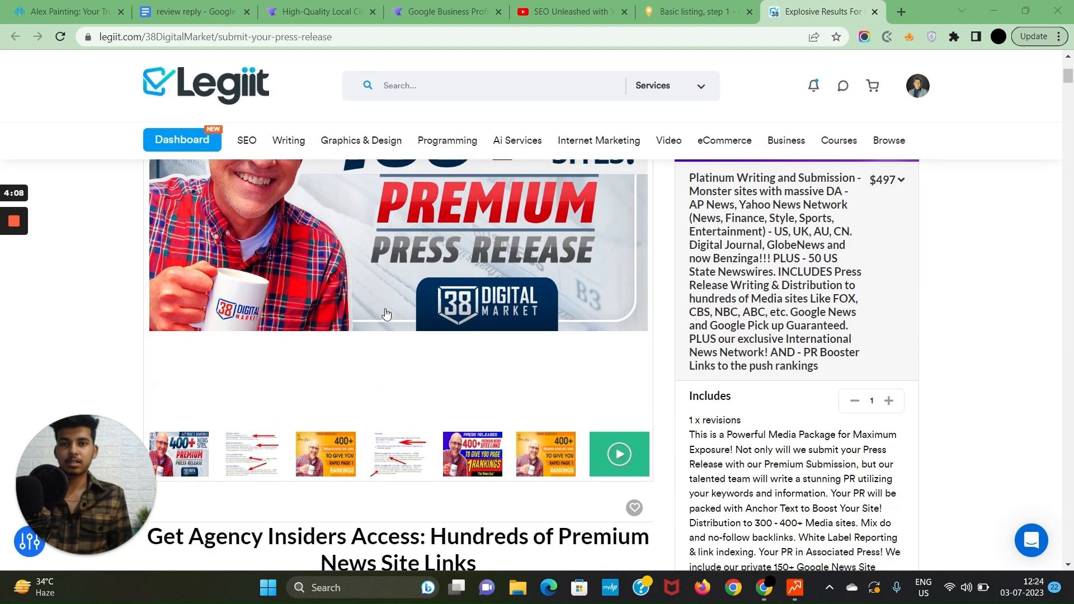
pyautogui.scroll(-3)
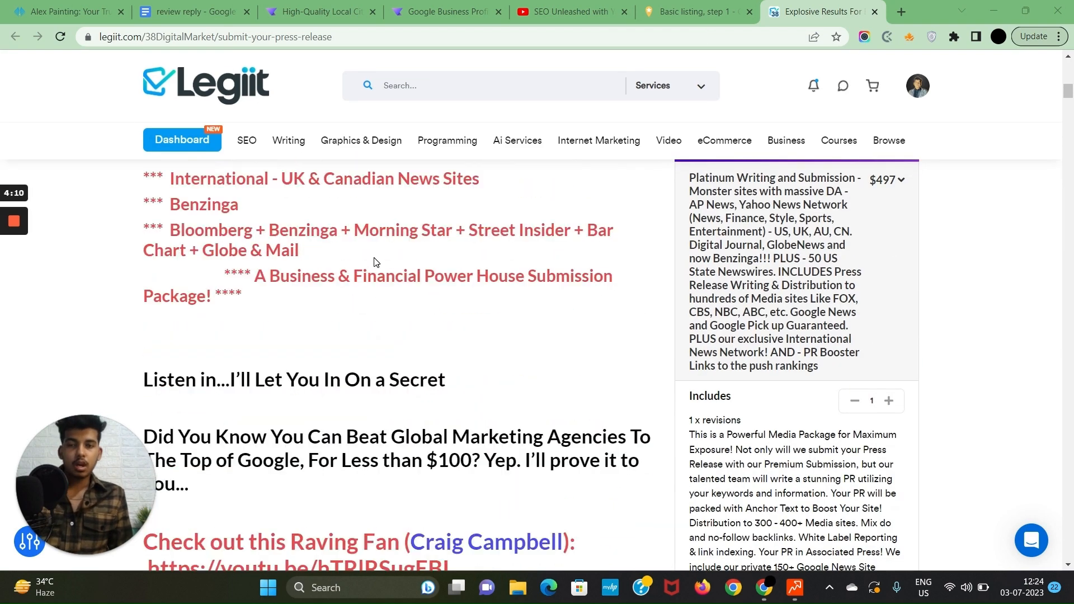
pyautogui.scroll(-3)
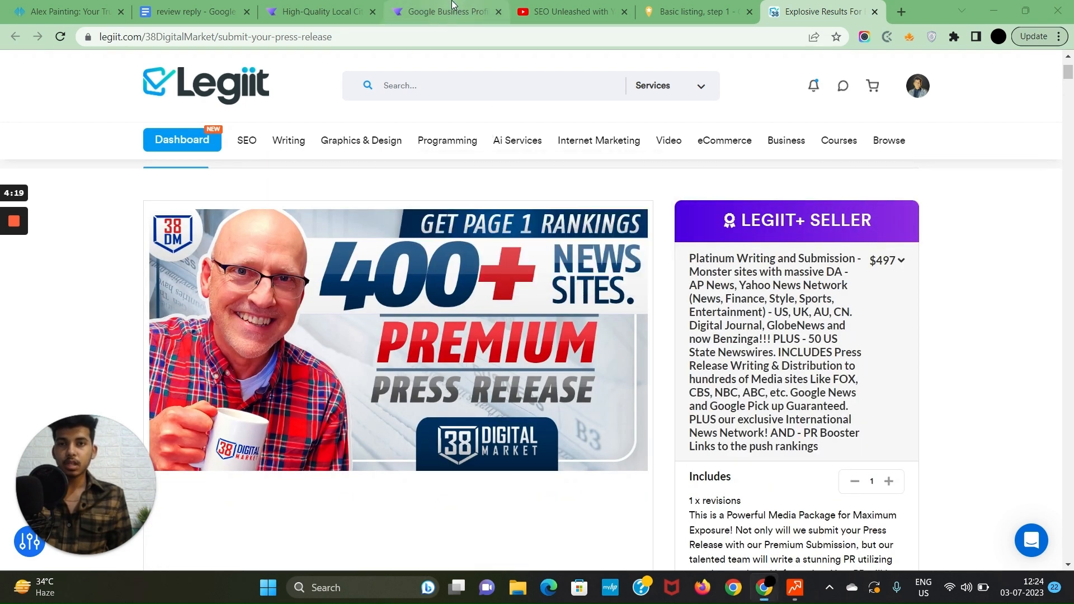
pyautogui.click(446, 11)
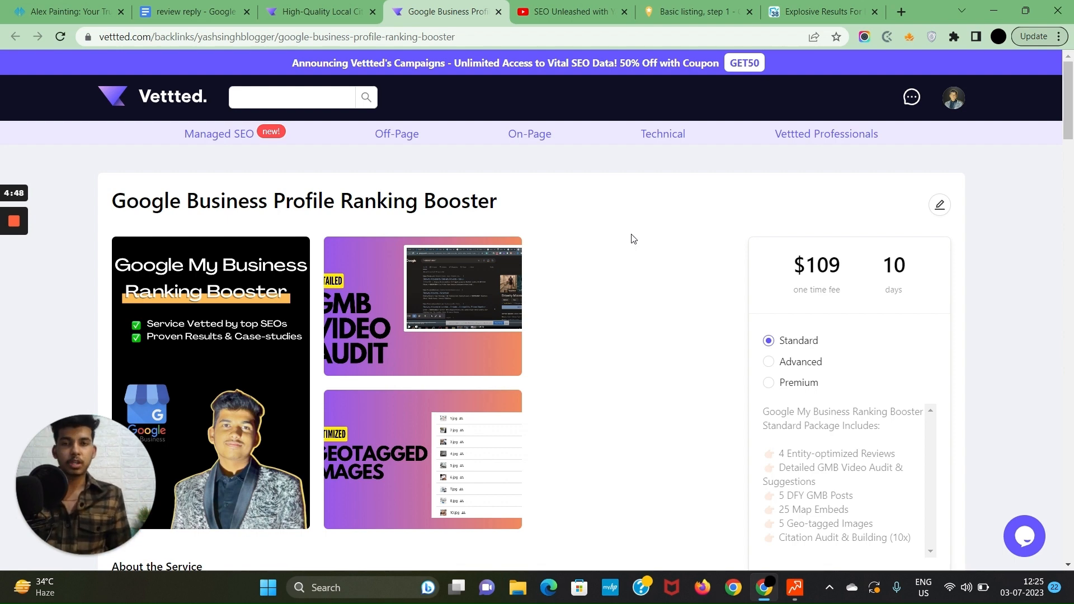
pyautogui.moveTo(620, 229)
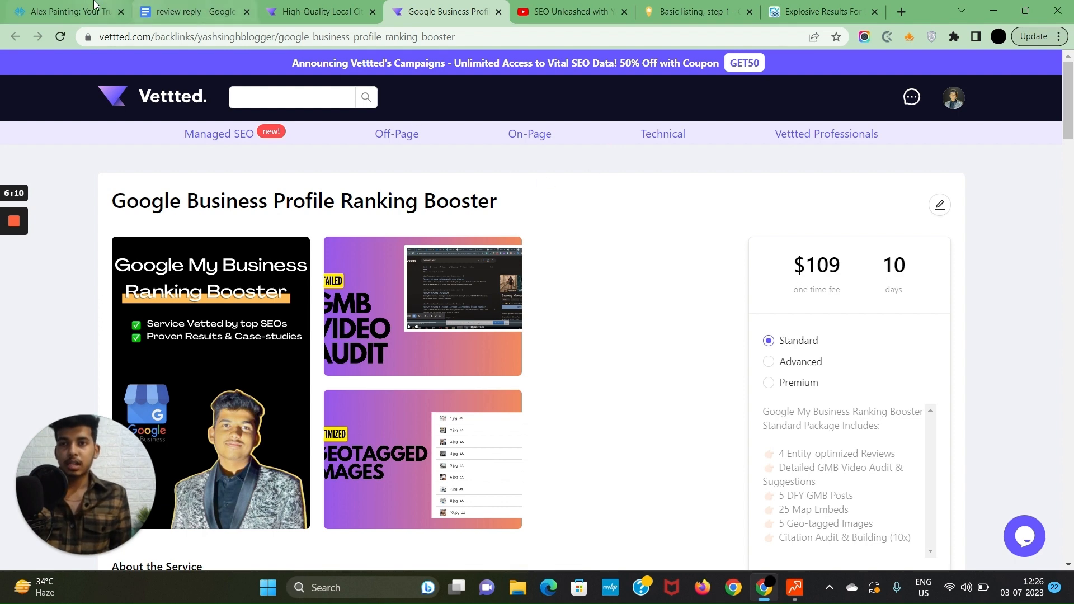
# Scroll the Alex Painting post down to its NAP details and embedded Montclair Google Map
pyautogui.click(62, 12)
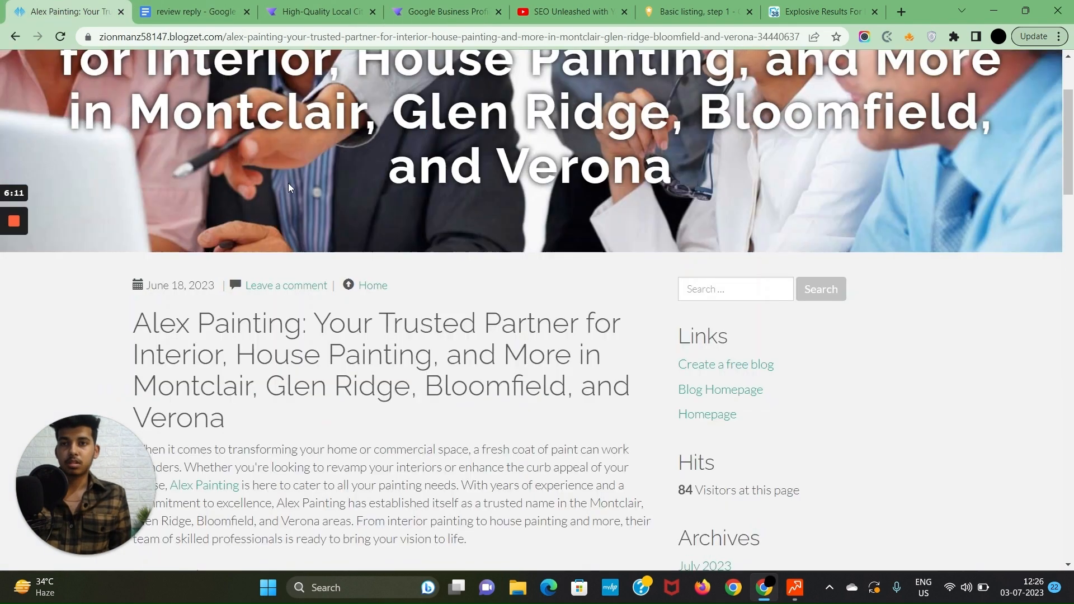
pyautogui.scroll(-3)
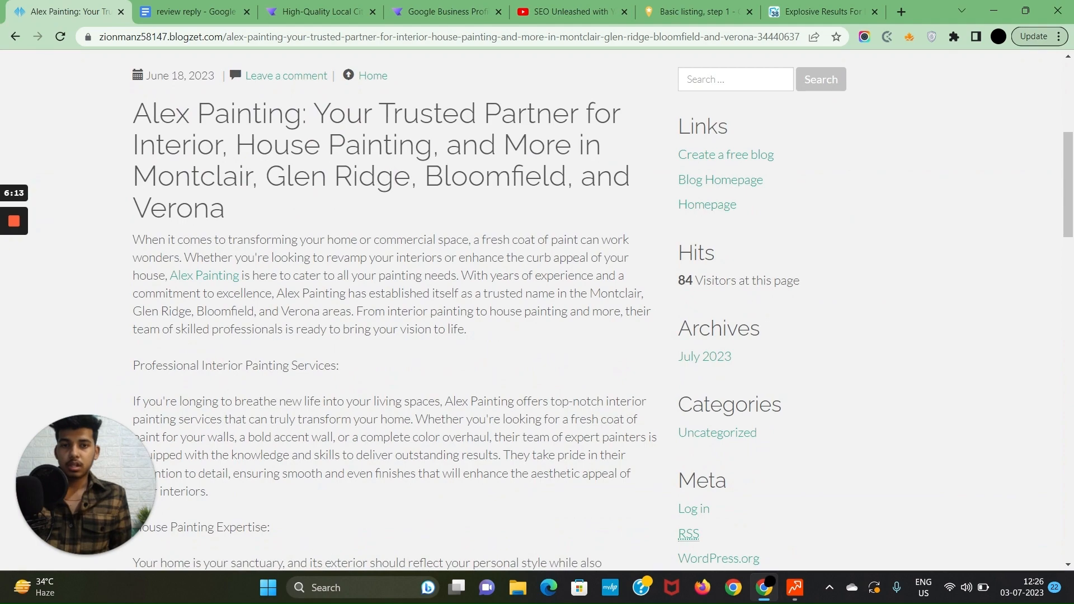
pyautogui.scroll(-3)
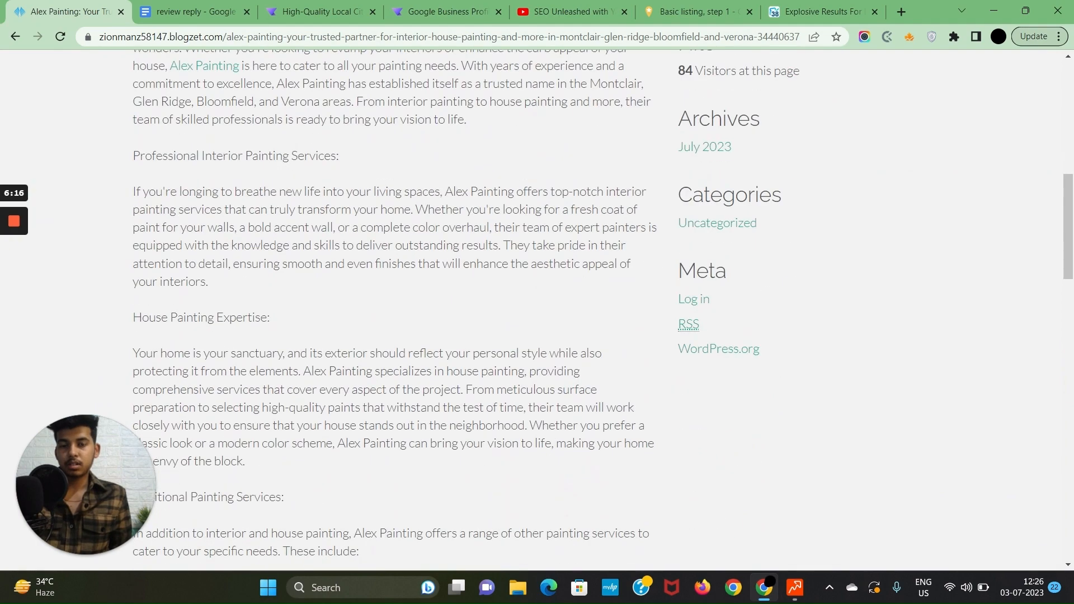
pyautogui.scroll(-3)
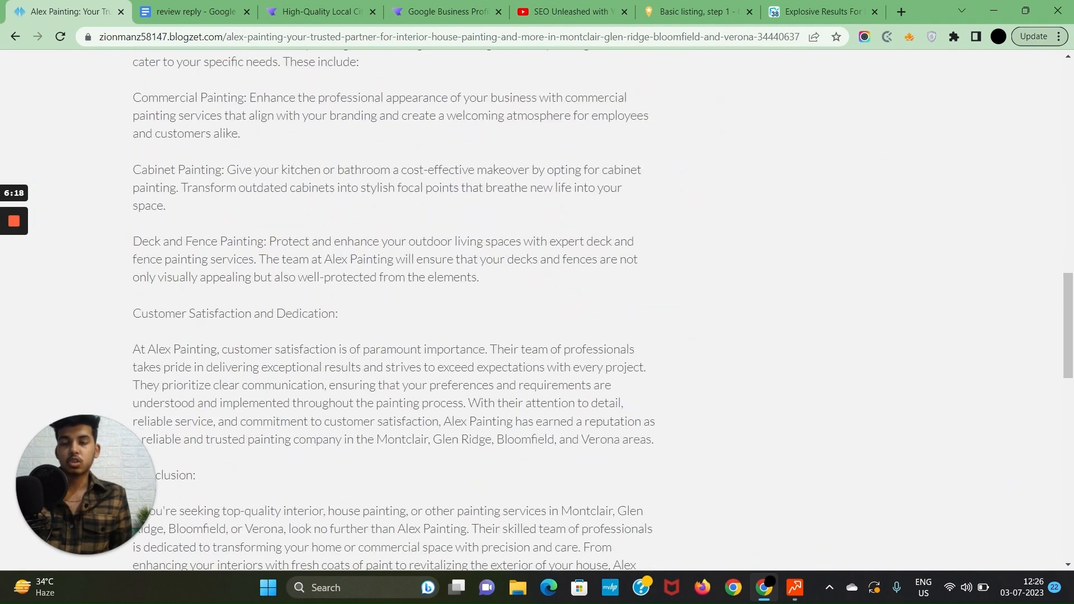
pyautogui.scroll(-3)
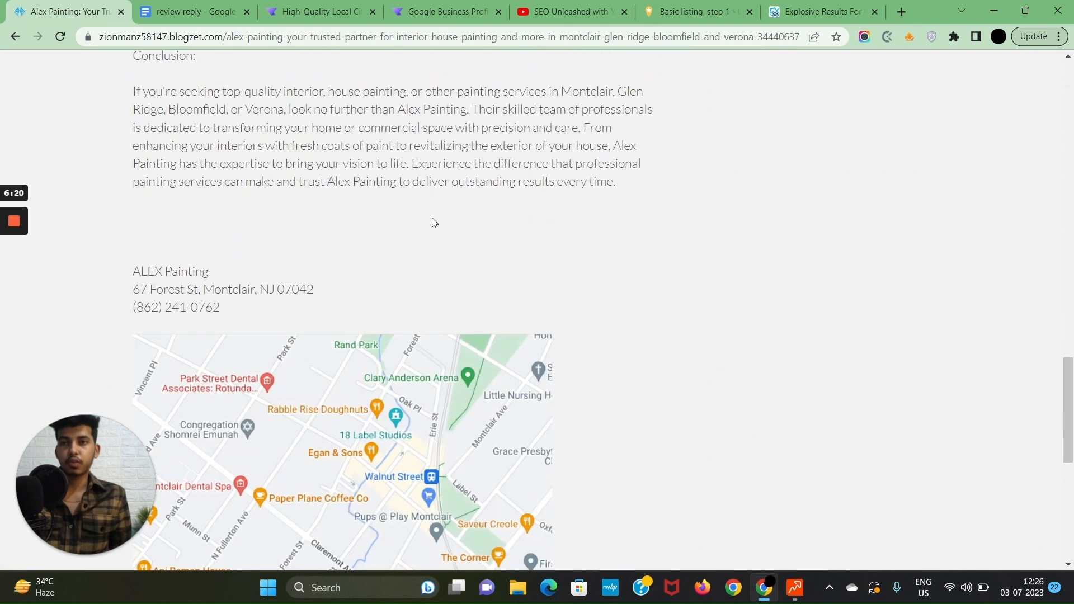
pyautogui.scroll(-3)
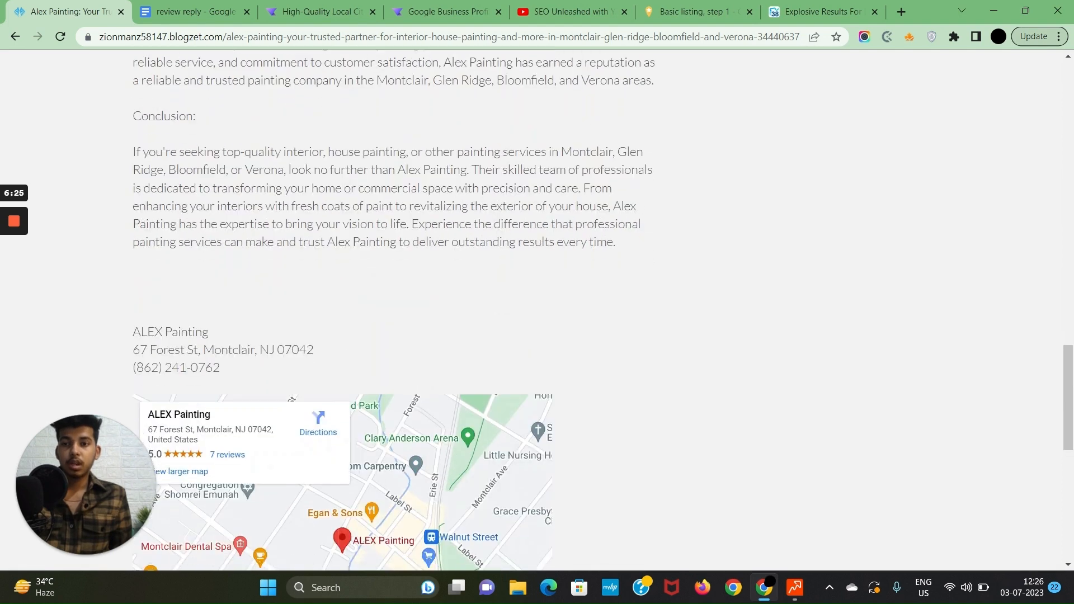
pyautogui.scroll(-3)
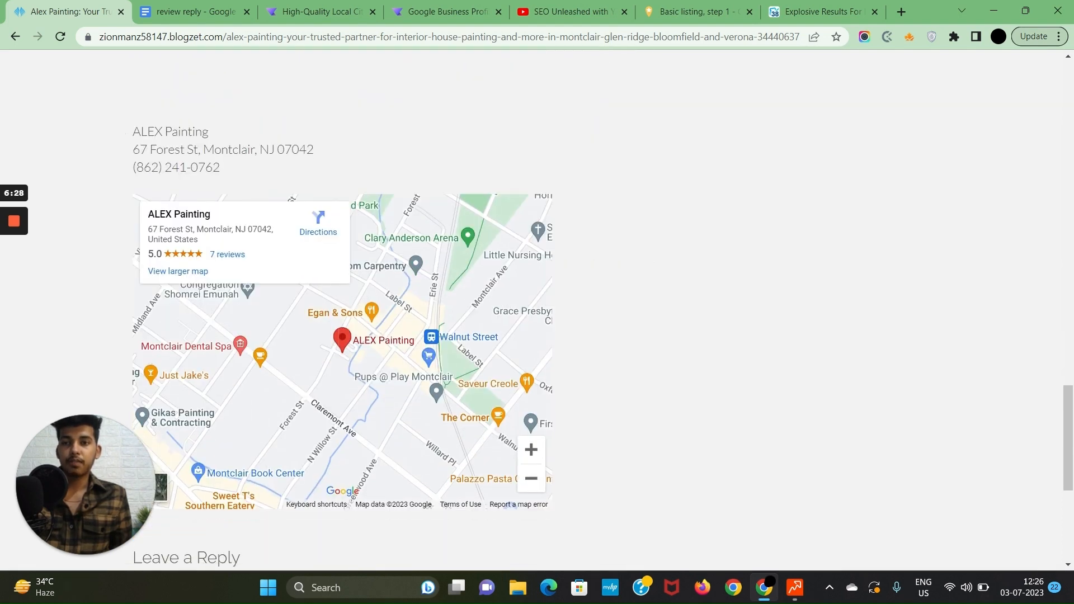
pyautogui.scroll(-3)
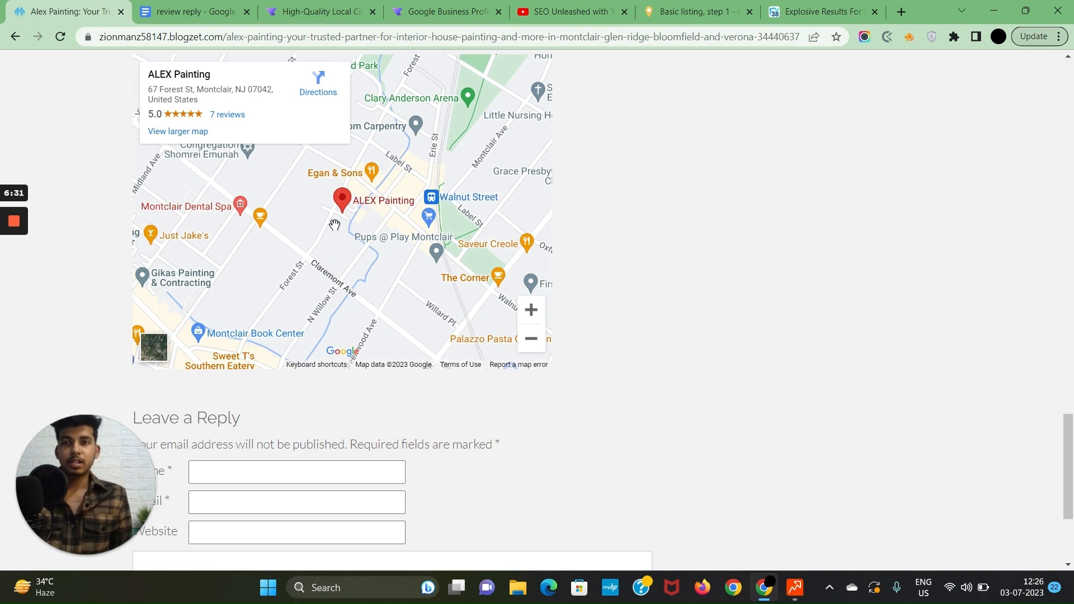
pyautogui.moveTo(644, 238)
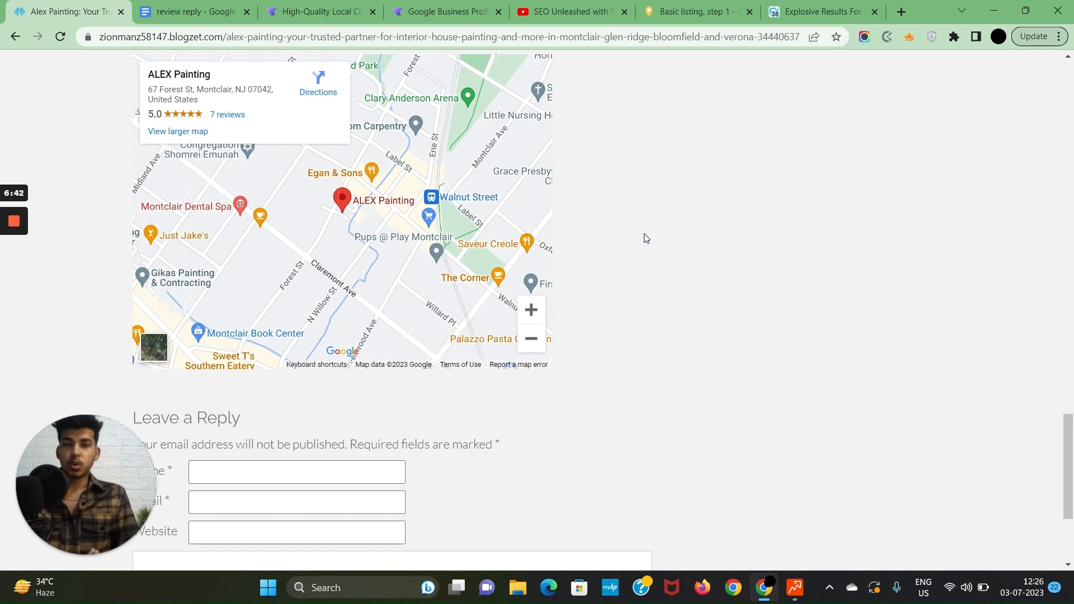
pyautogui.moveTo(686, 254)
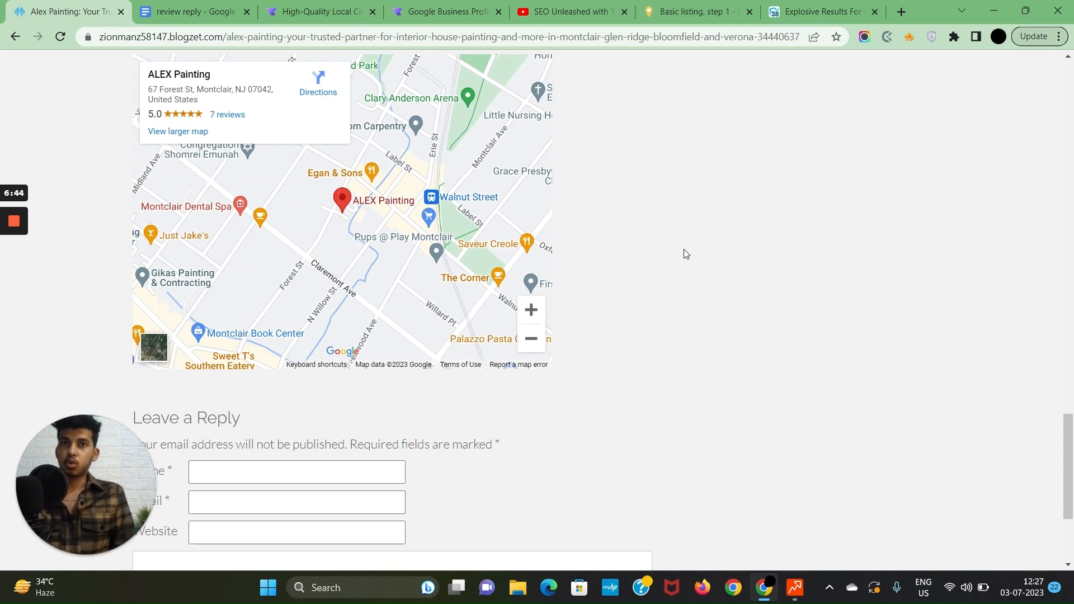